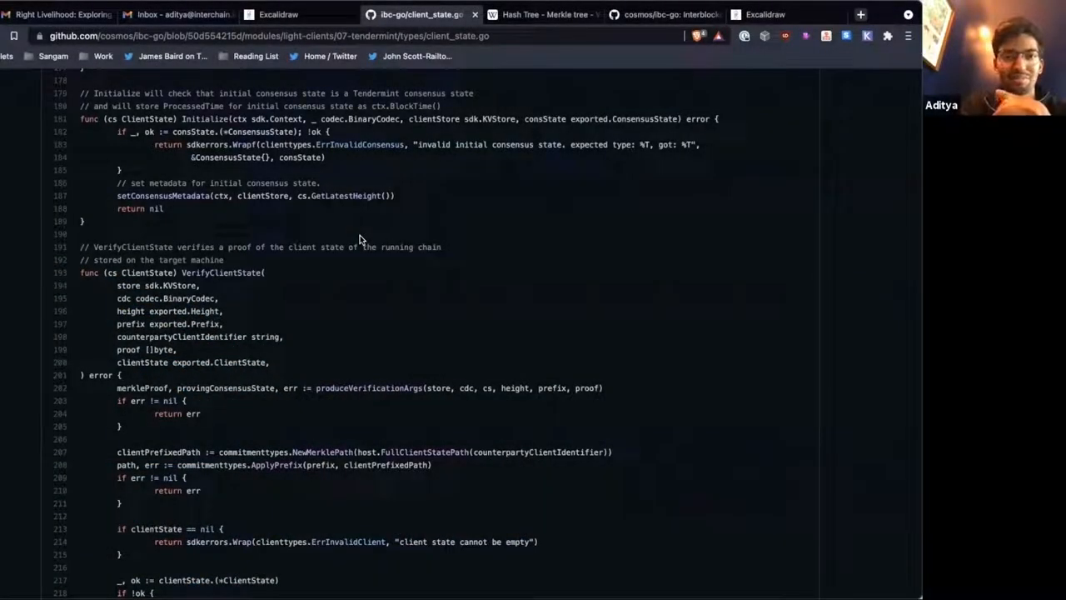
# Switch to the Excalidraw tab showing the IBC chain-to-chain architecture diagram
pyautogui.click(280, 13)
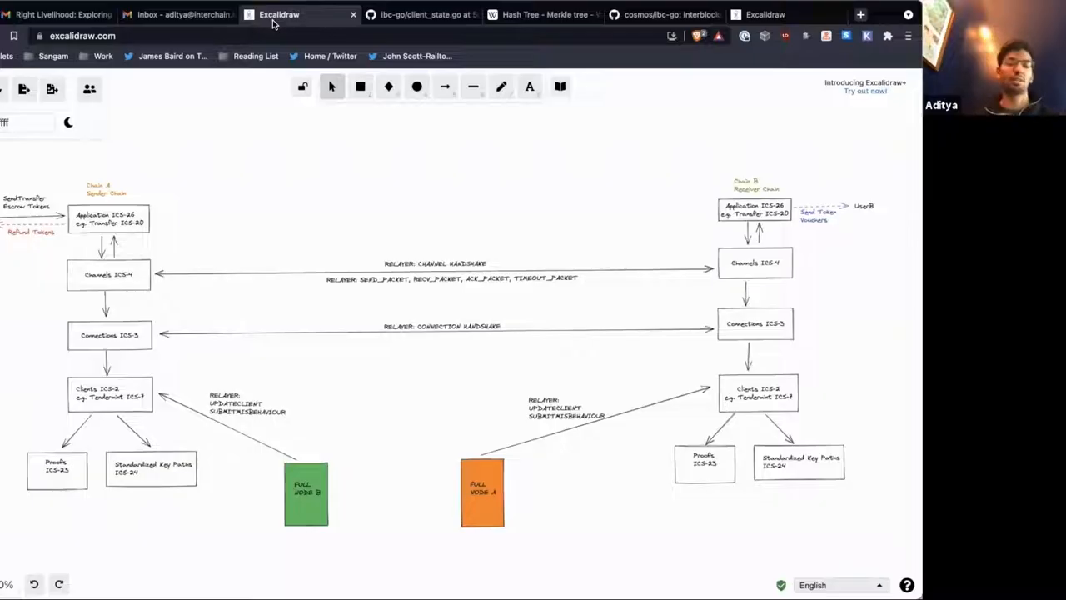
# Return to the ibc-go client_state.go tab with the repository file tree visible
pyautogui.click(417, 13)
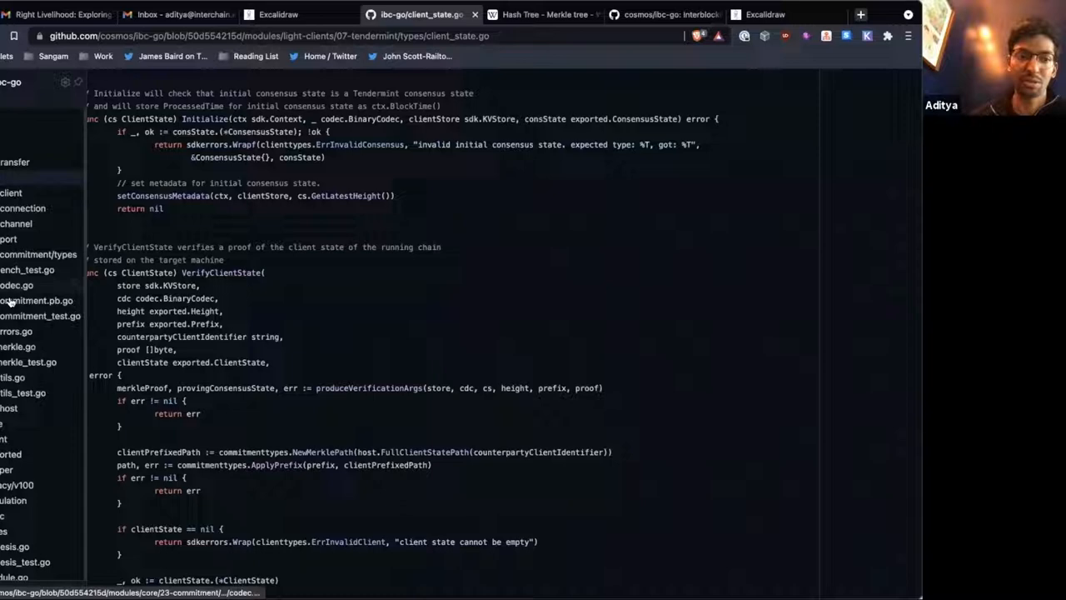
# Show merkle.go from the 23-commitment module and scroll down to VerifyMembership
pyautogui.click(17, 346)
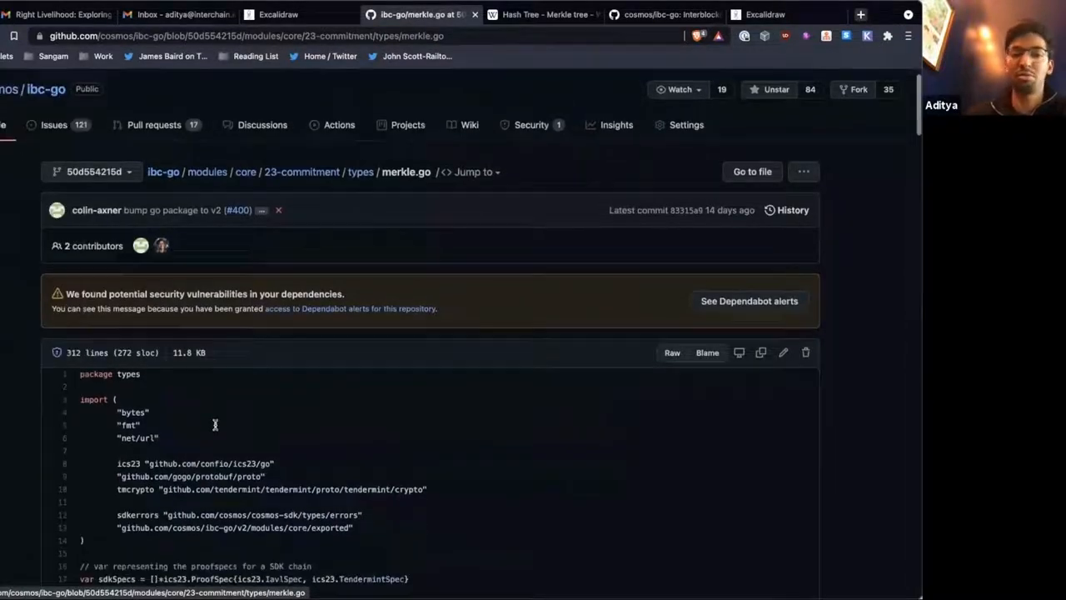
pyautogui.scroll(-3)
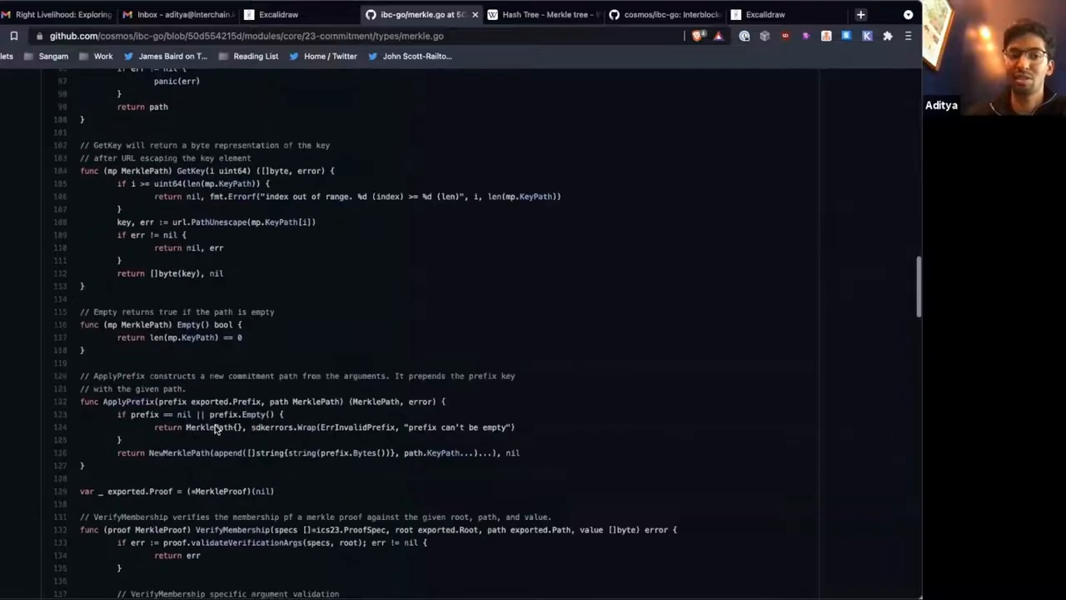
pyautogui.scroll(-3)
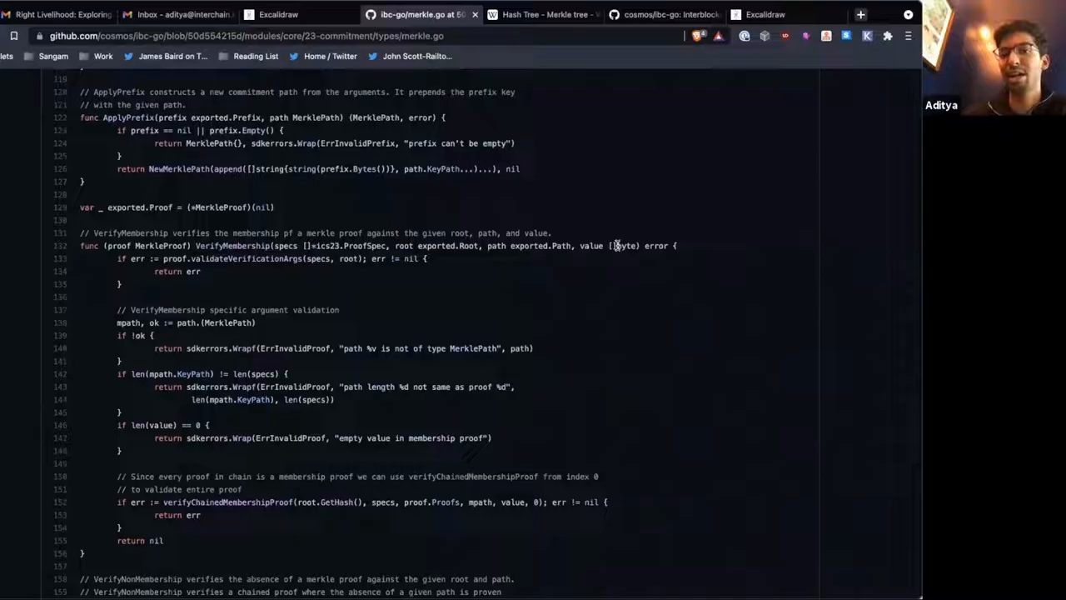
pyautogui.scroll(-3)
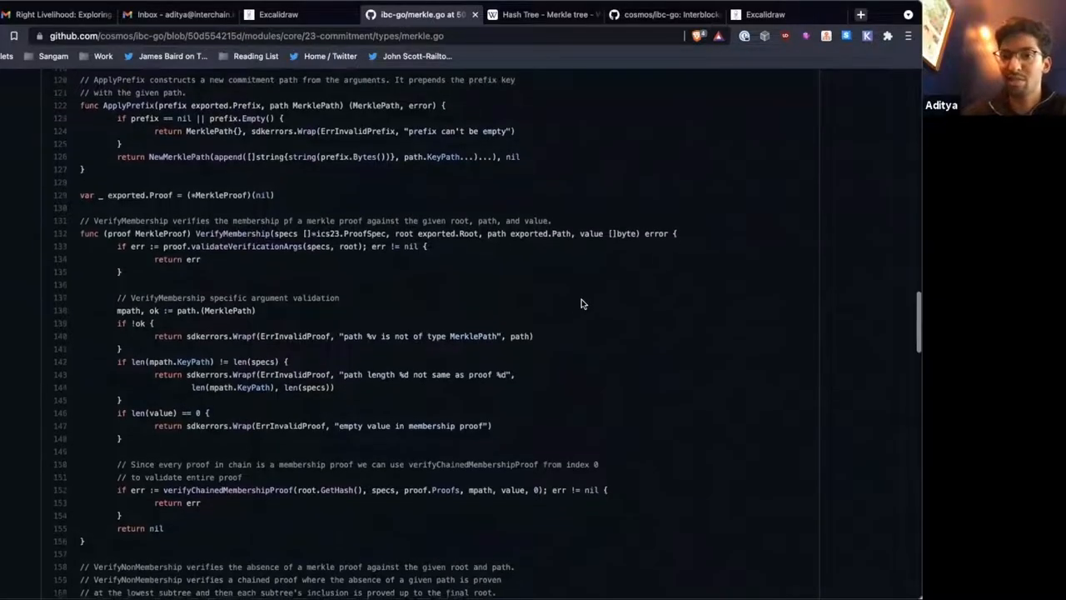
pyautogui.scroll(-3)
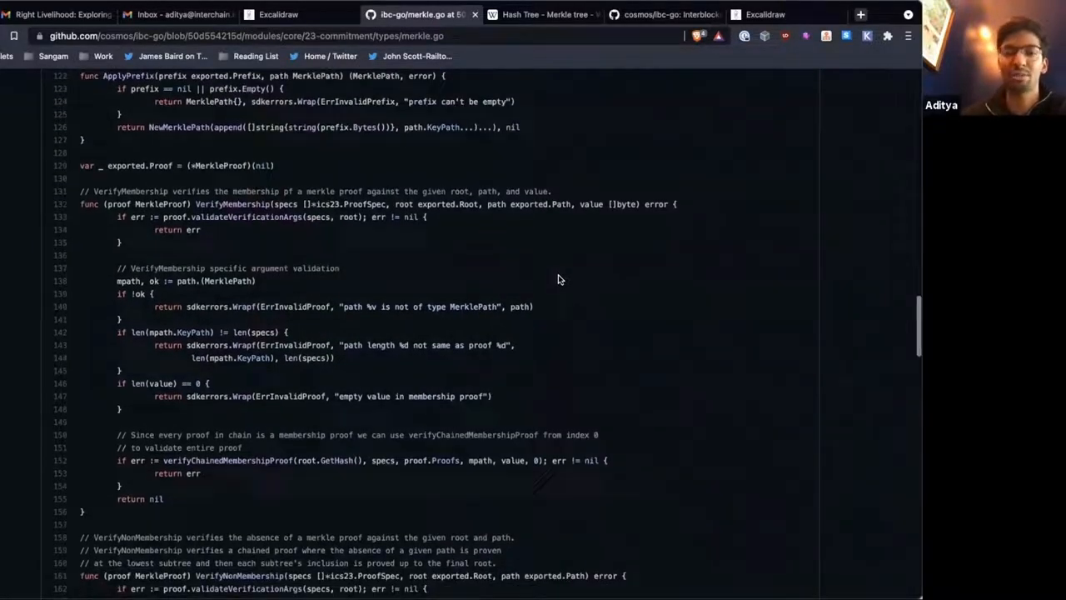
pyautogui.scroll(-3)
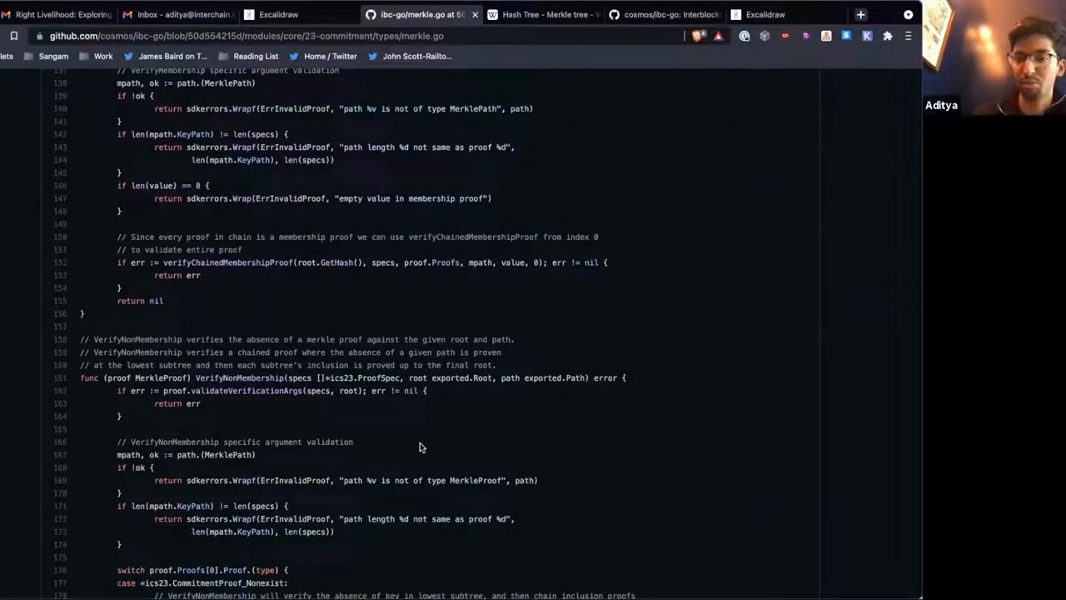
pyautogui.moveTo(498, 380)
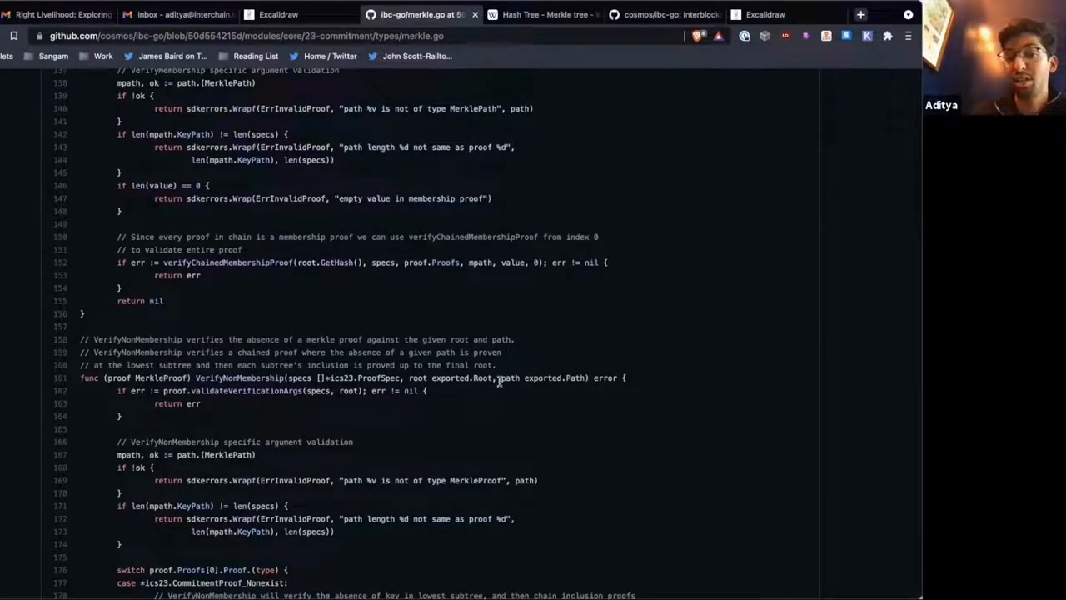
# Highlight the root parameter of VerifyNonMembership and scroll back to VerifyMembership
pyautogui.doubleClick(530, 376)
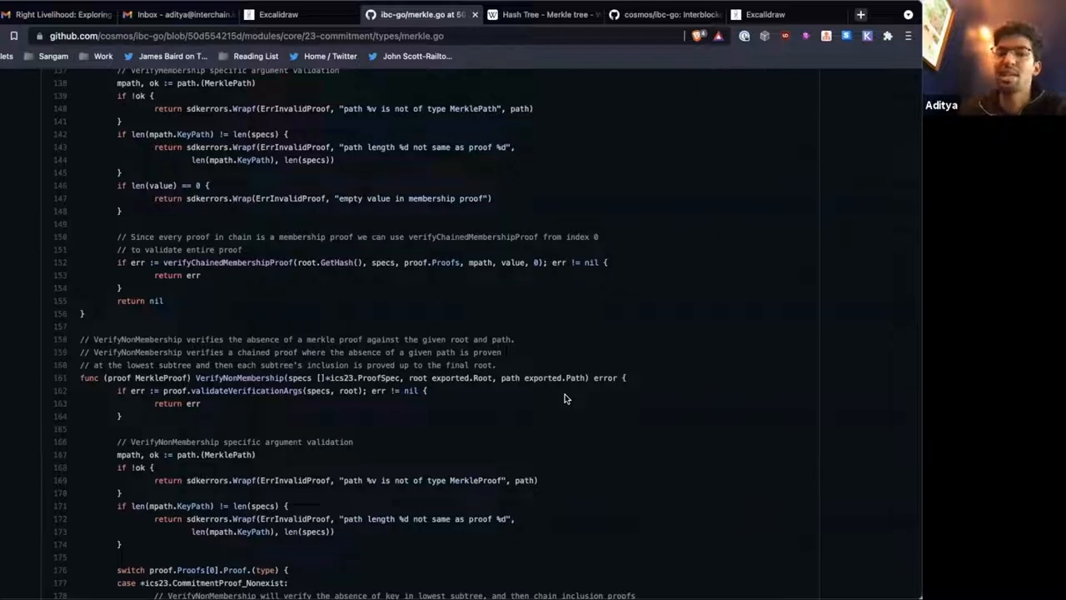
pyautogui.scroll(3)
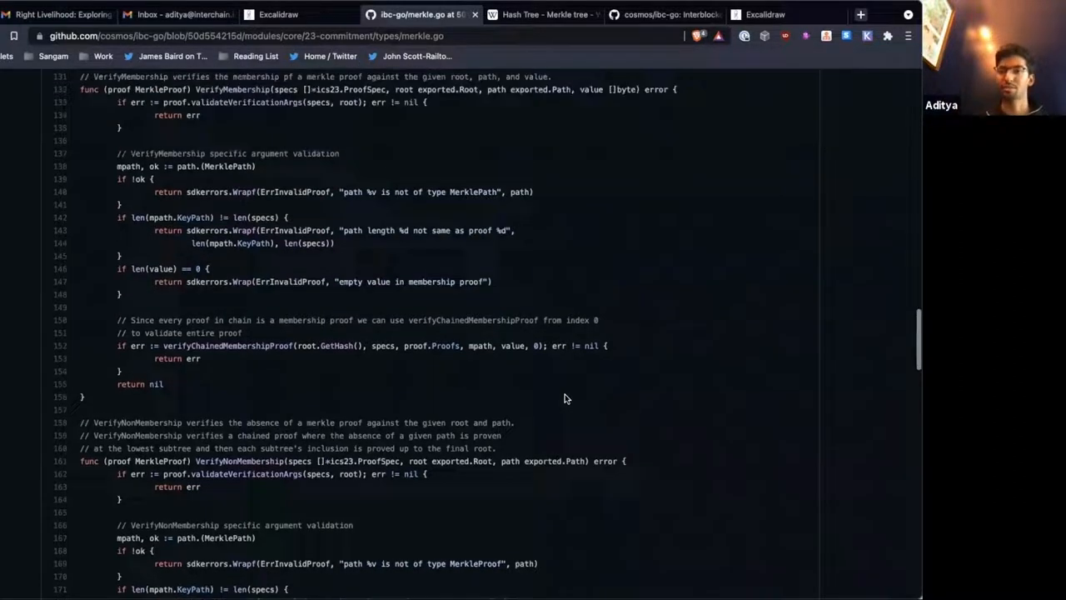
pyautogui.scroll(3)
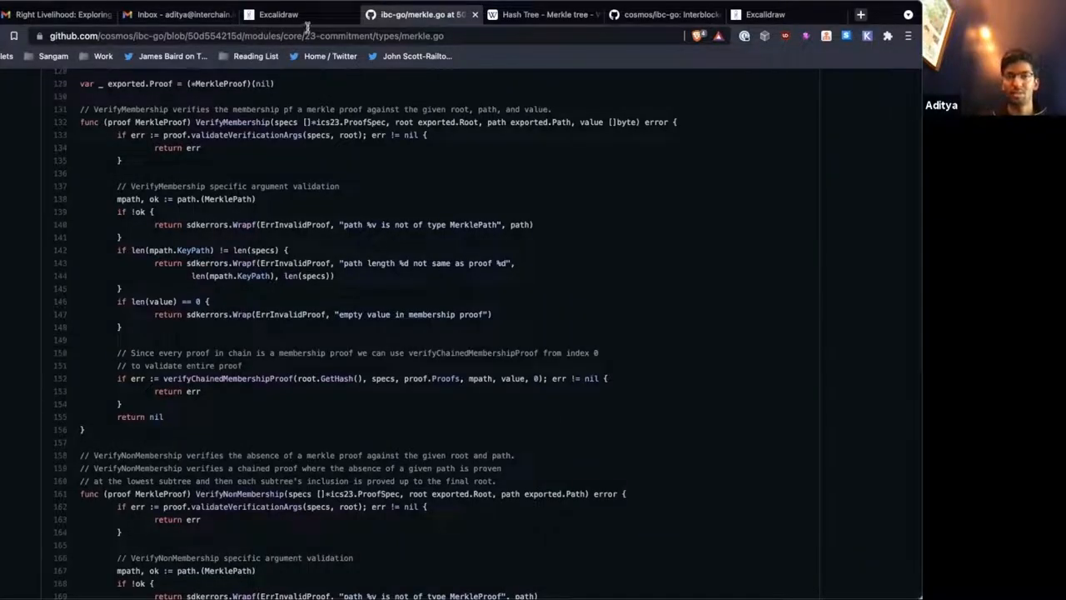
pyautogui.click(280, 13)
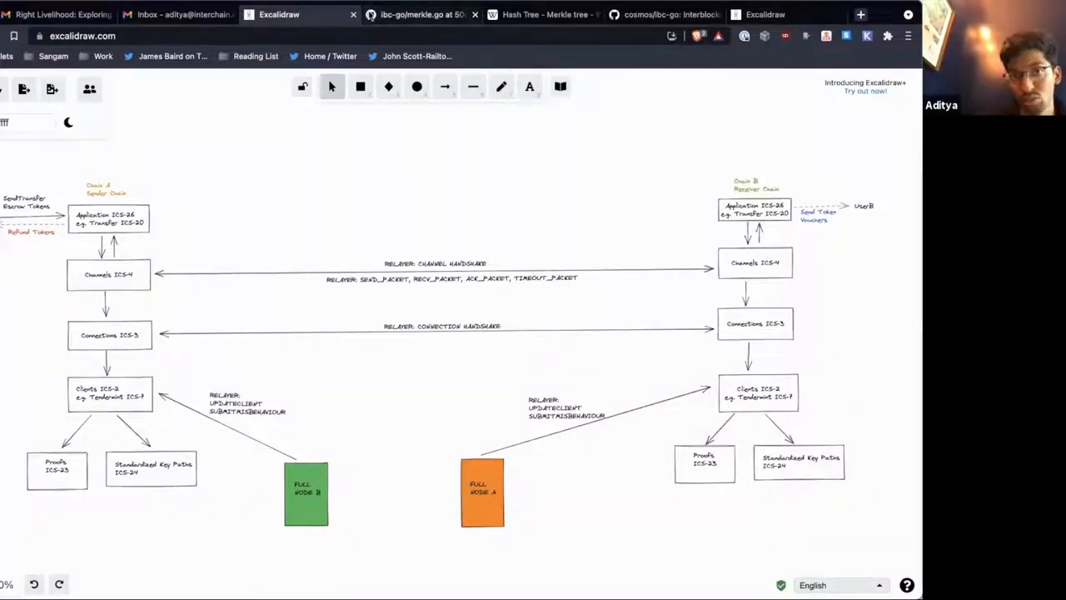
# Return to the merkle.go tab and scroll to the top toward the cosmos breadcrumb
pyautogui.click(420, 13)
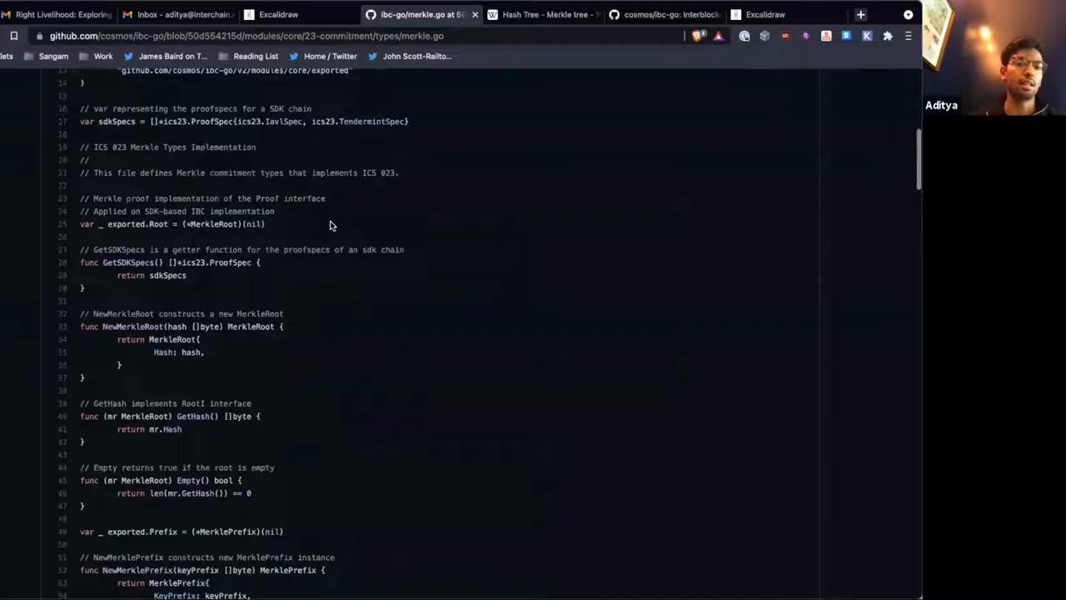
pyautogui.scroll(3)
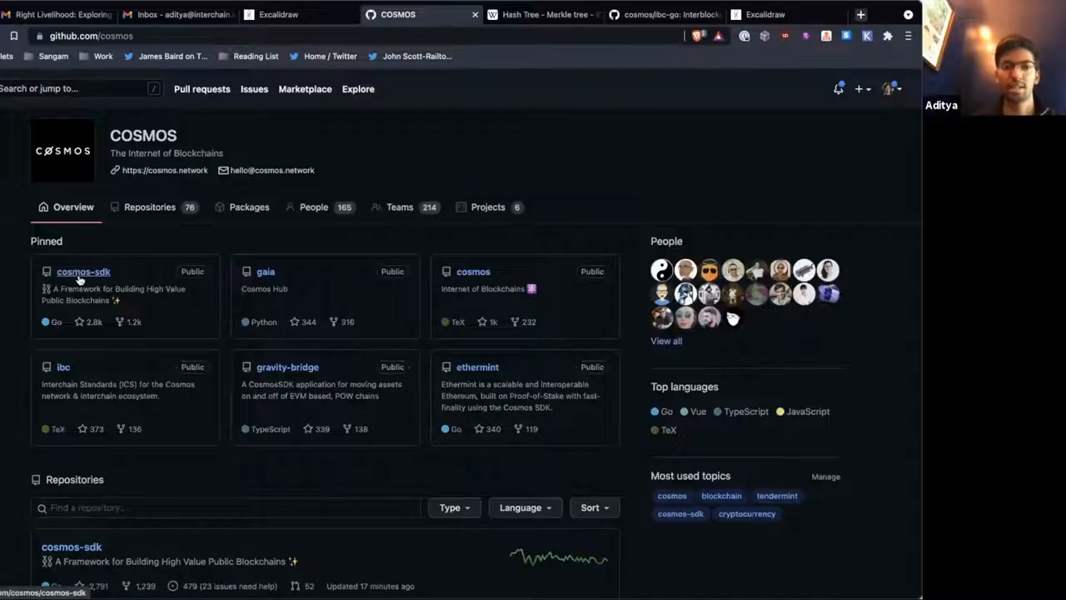
# Go into the pinned cosmos-sdk repository and reach simapp/app.go
pyautogui.click(84, 272)
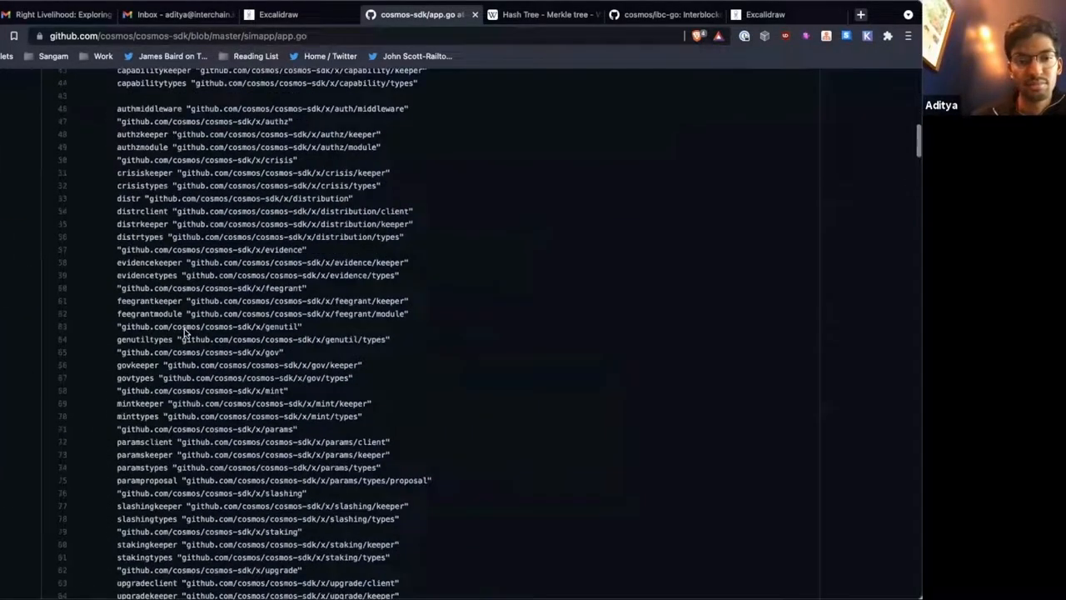
pyautogui.scroll(-3)
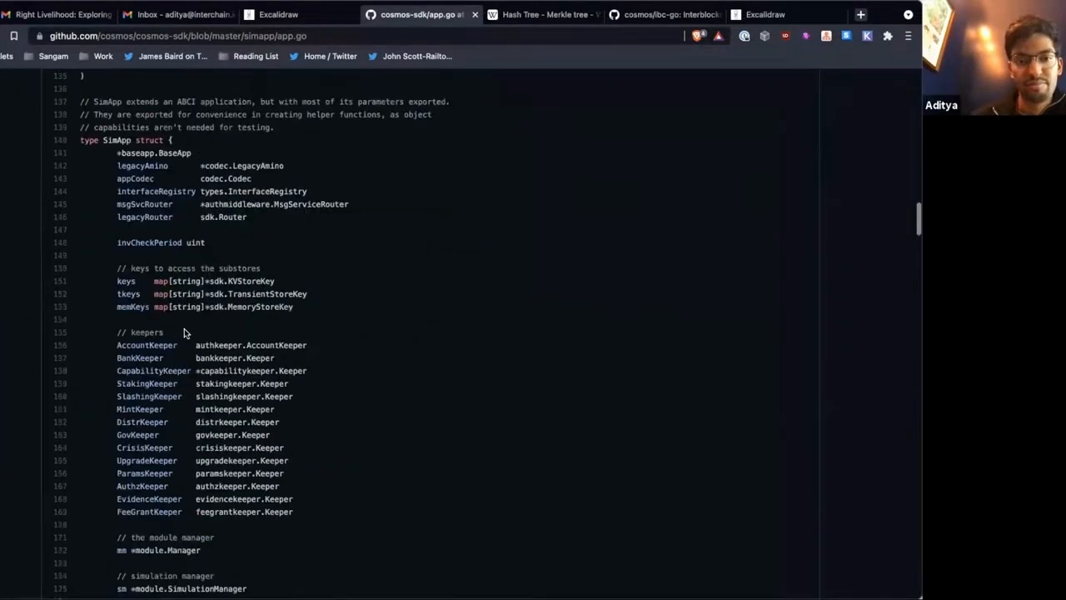
pyautogui.scroll(3)
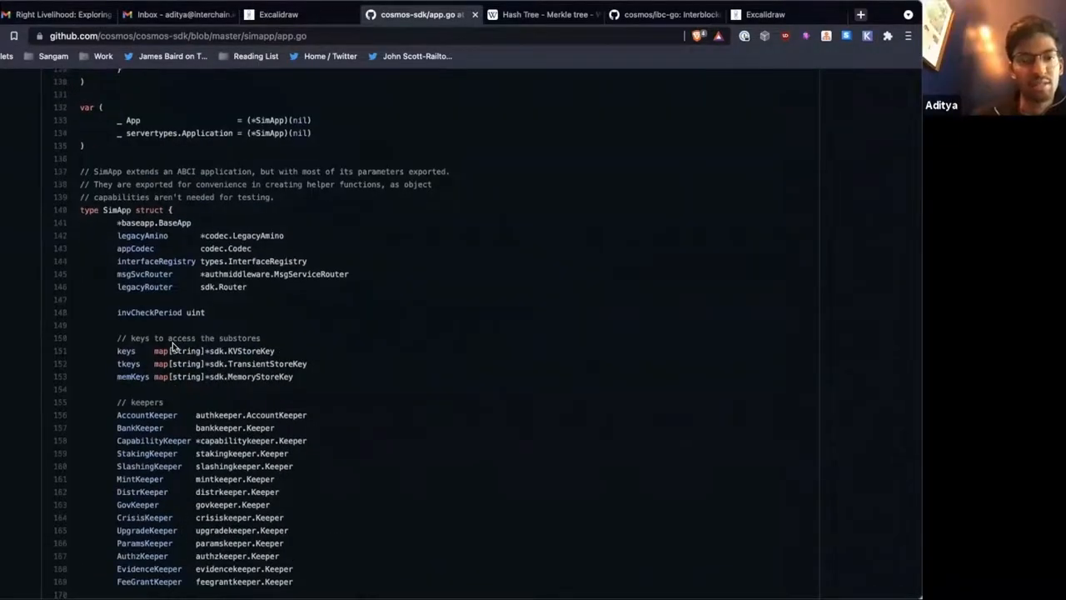
# Scroll app.go past NewSimApp keepers and module manager to the store initialization with MountKVStores
pyautogui.scroll(-3)
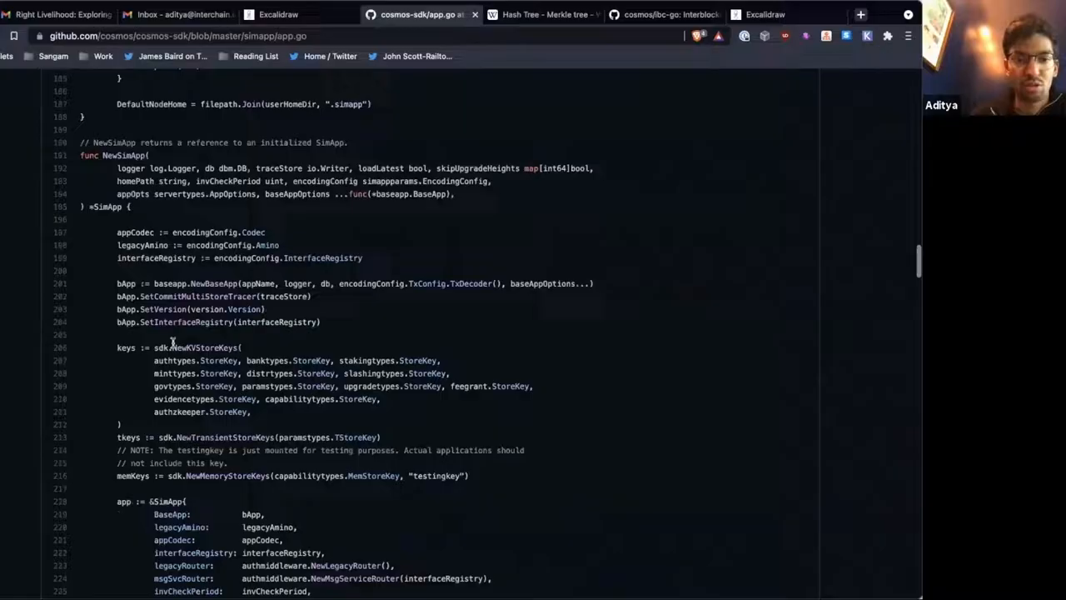
pyautogui.scroll(-3)
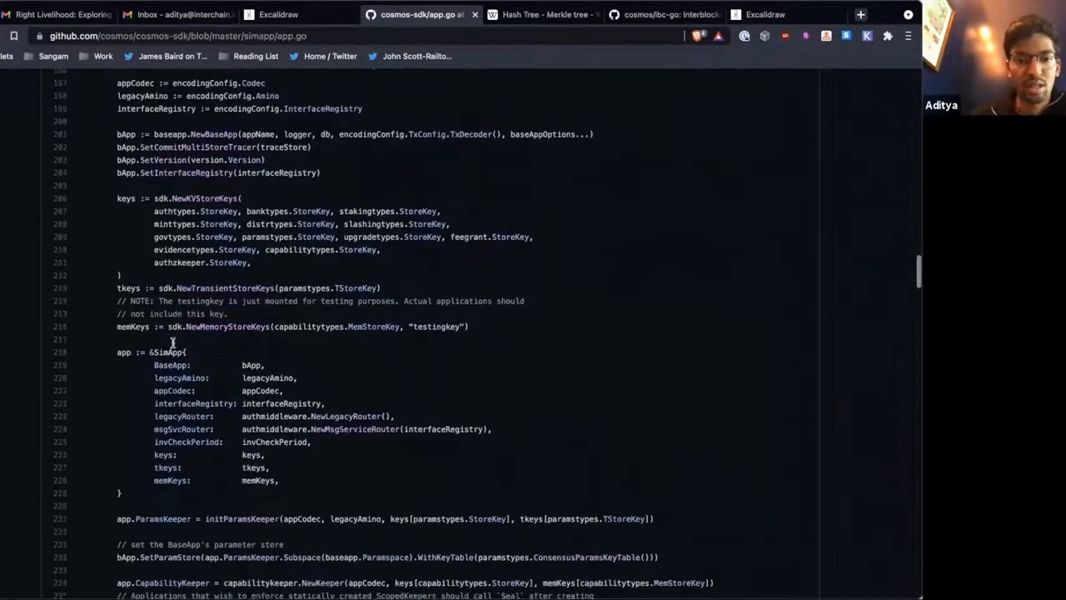
pyautogui.scroll(-3)
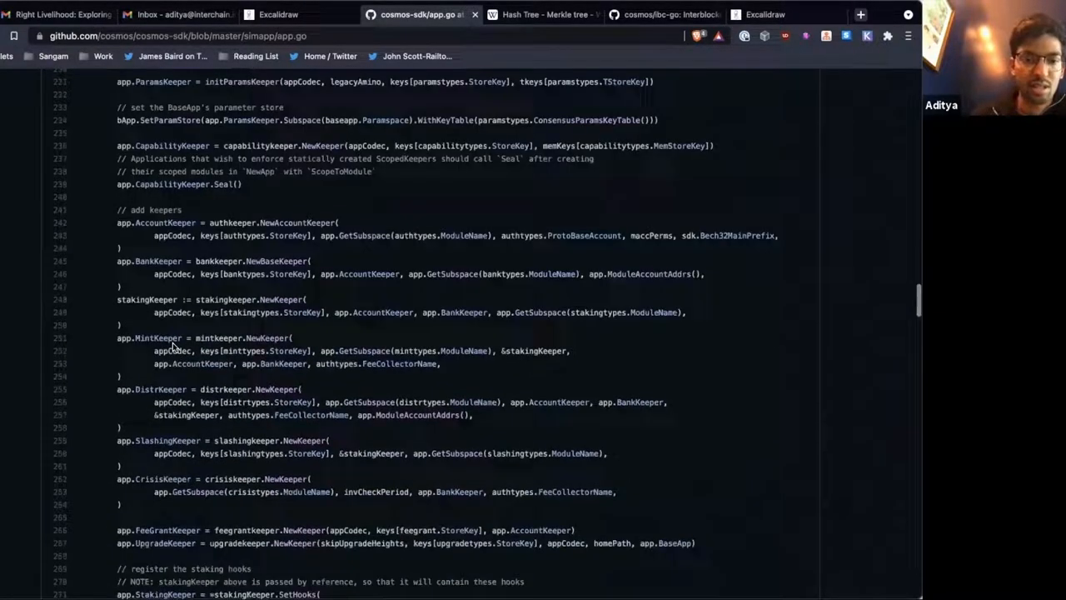
pyautogui.scroll(-3)
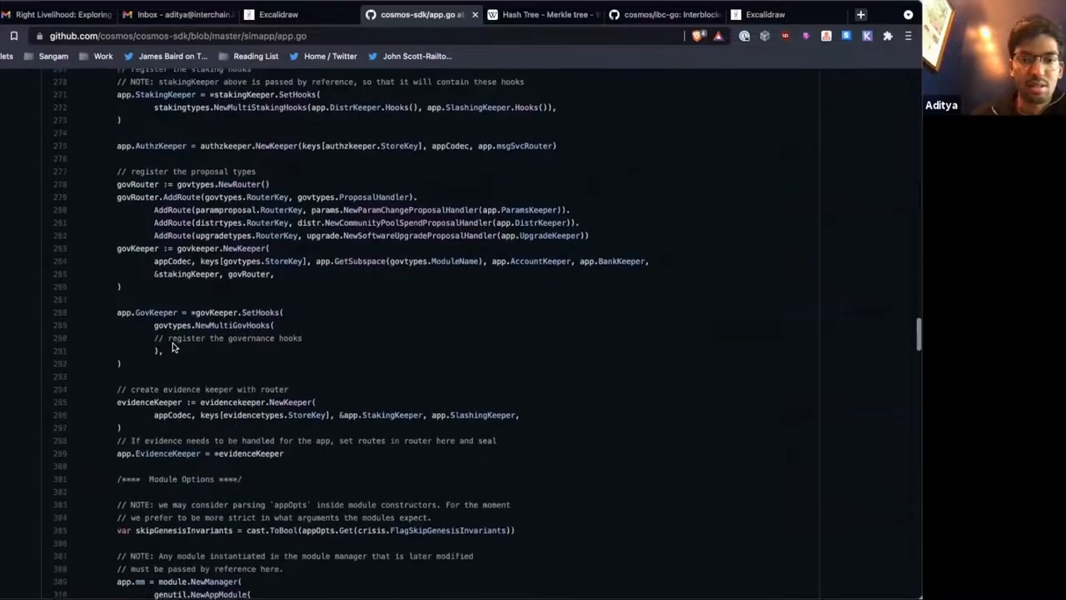
pyautogui.scroll(-3)
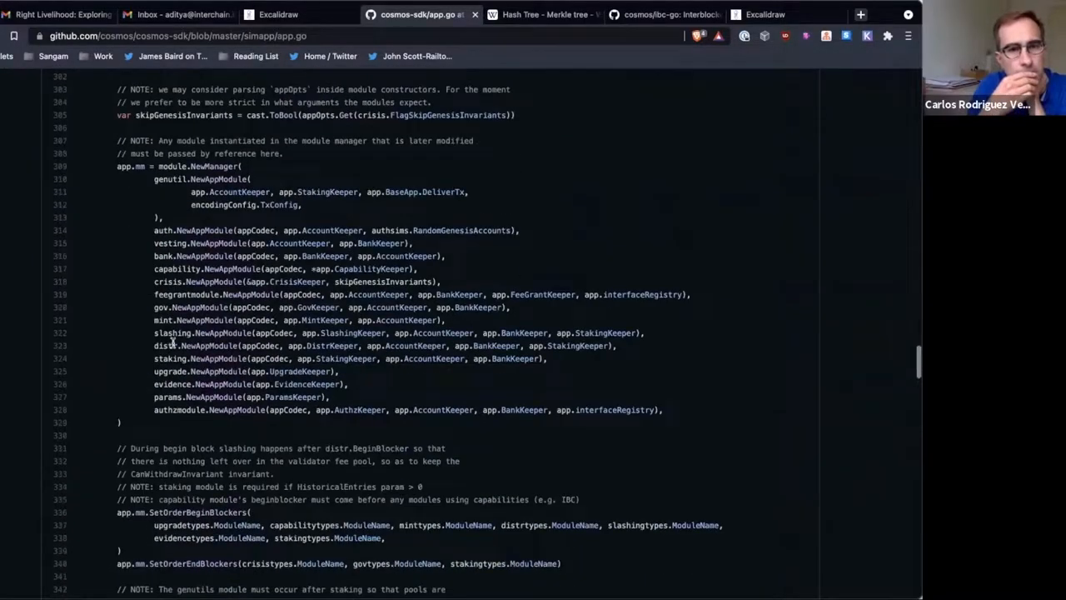
pyautogui.scroll(-3)
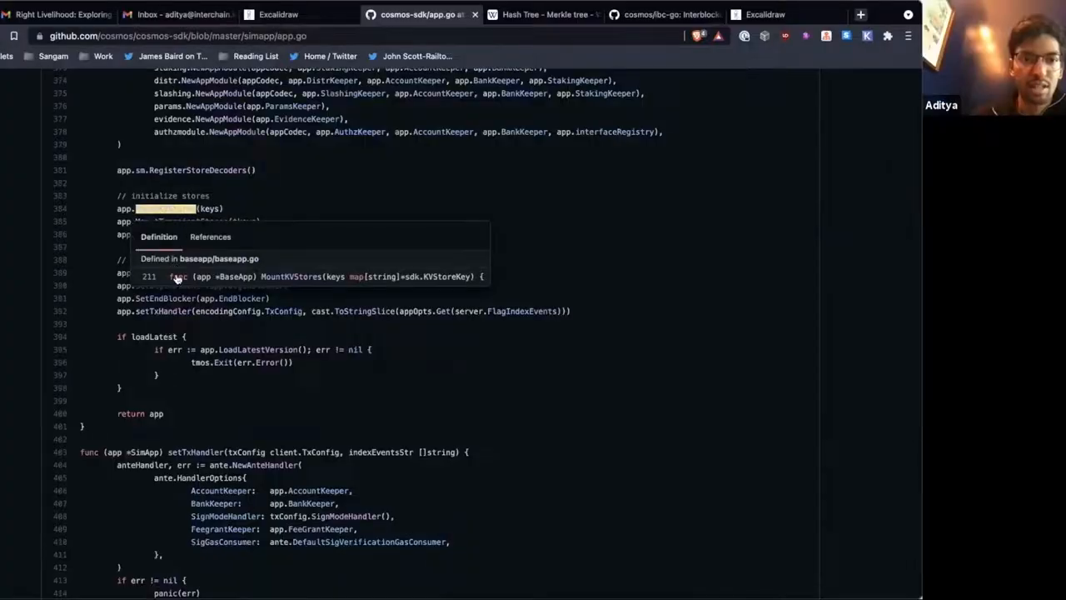
# Jump to the MountKVStores definition in baseapp.go at line 211
pyautogui.click(200, 276)
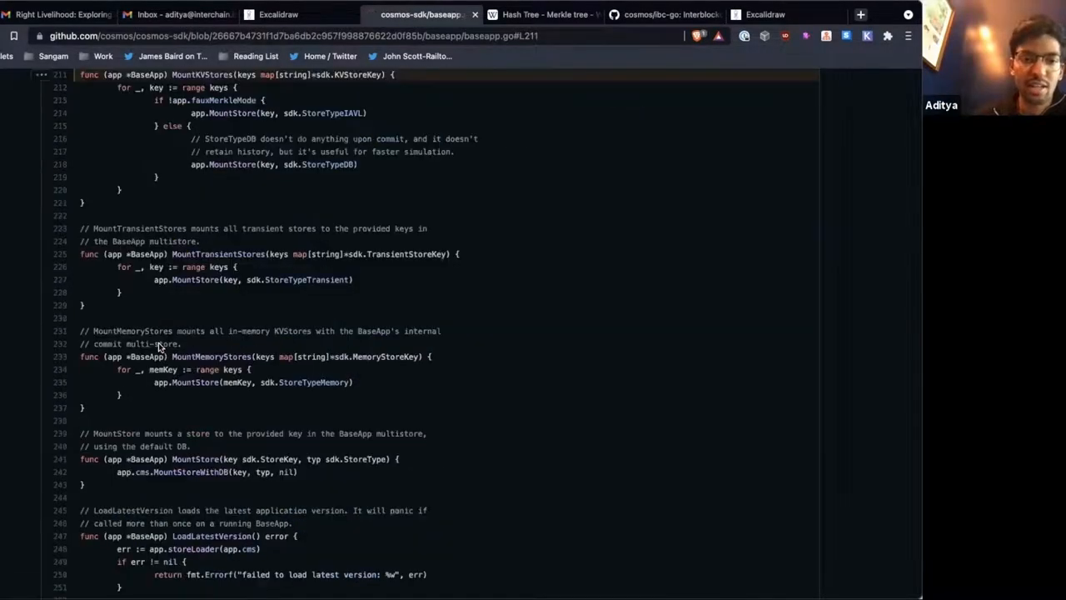
pyautogui.scroll(3)
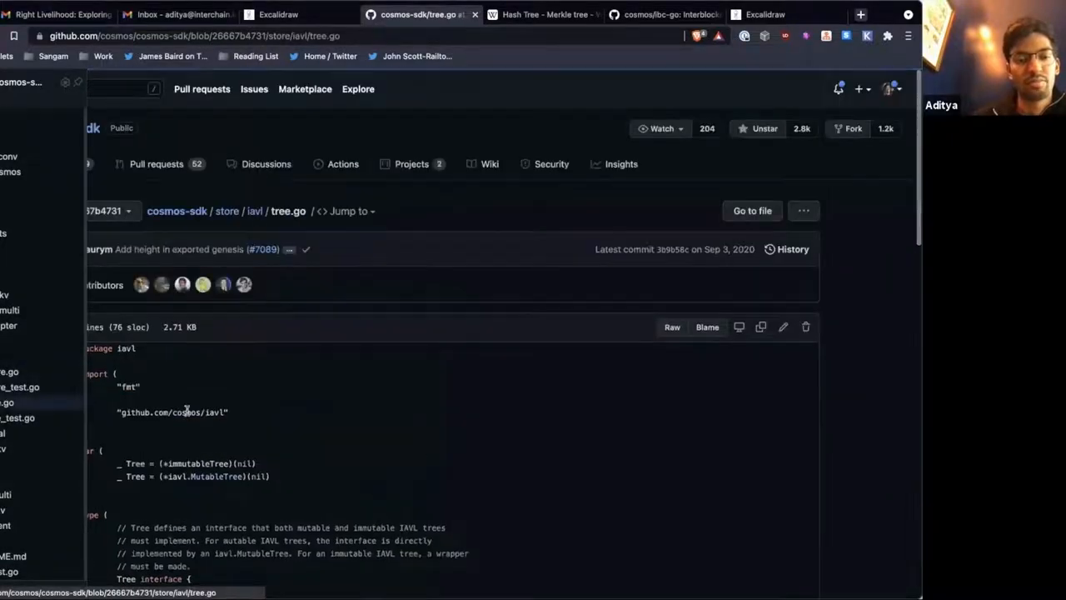
# Scroll the store/iavl view and show store.go with its tendermint crypto and cachekv imports
pyautogui.scroll(-3)
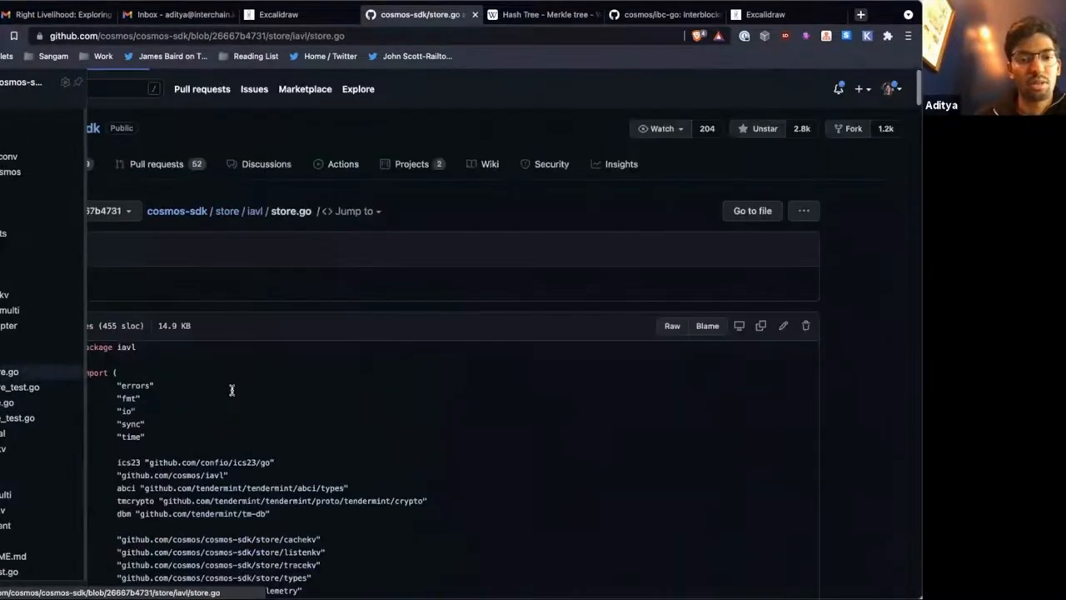
# Scroll store.go down to the Query function's proof-building line calling getProofFromTree
pyautogui.scroll(-3)
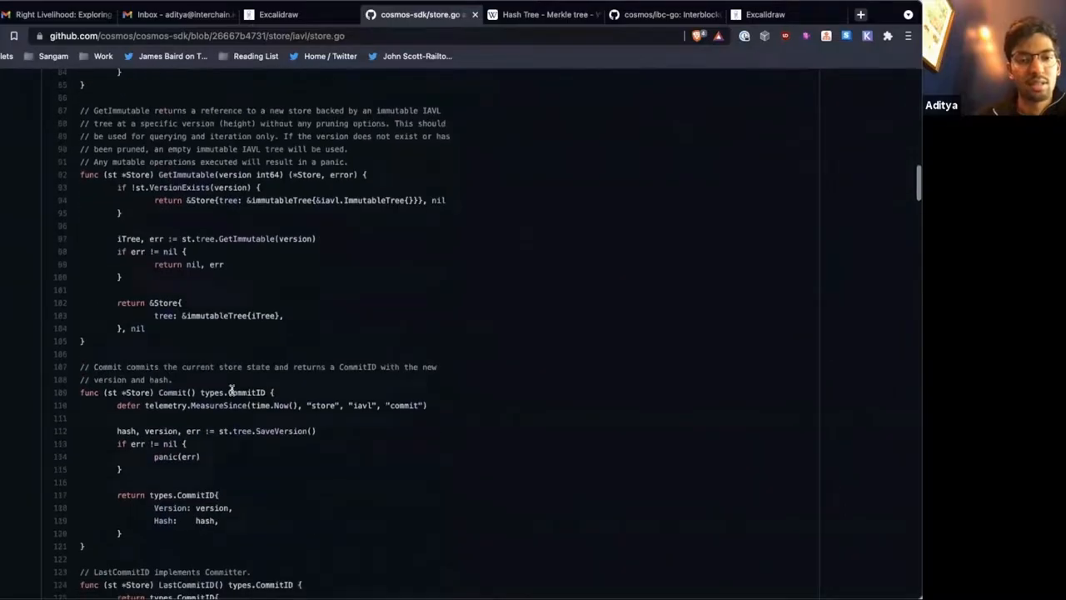
pyautogui.scroll(-3)
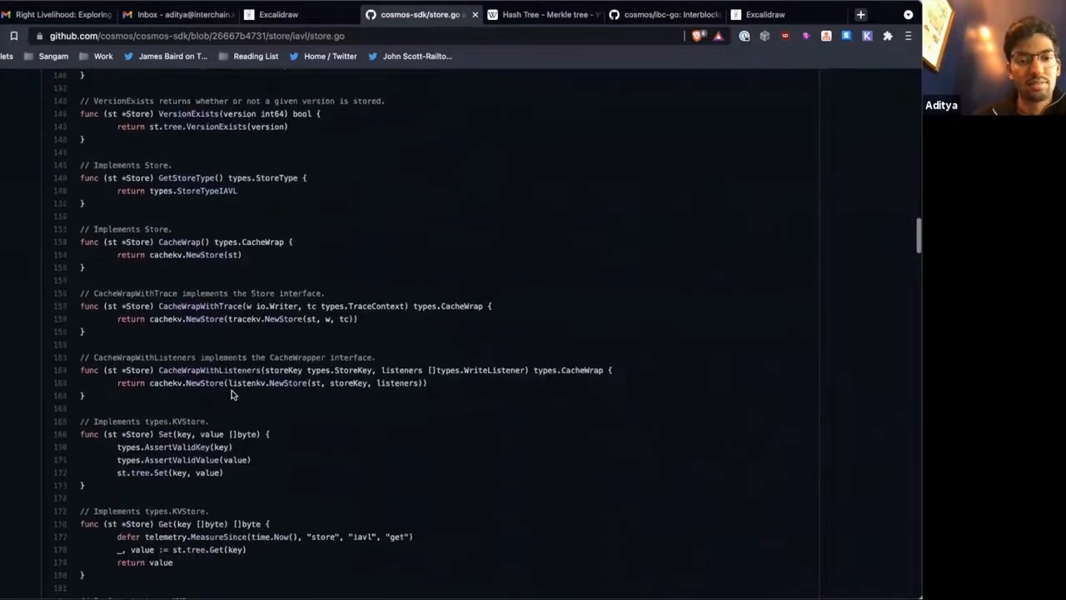
pyautogui.scroll(-3)
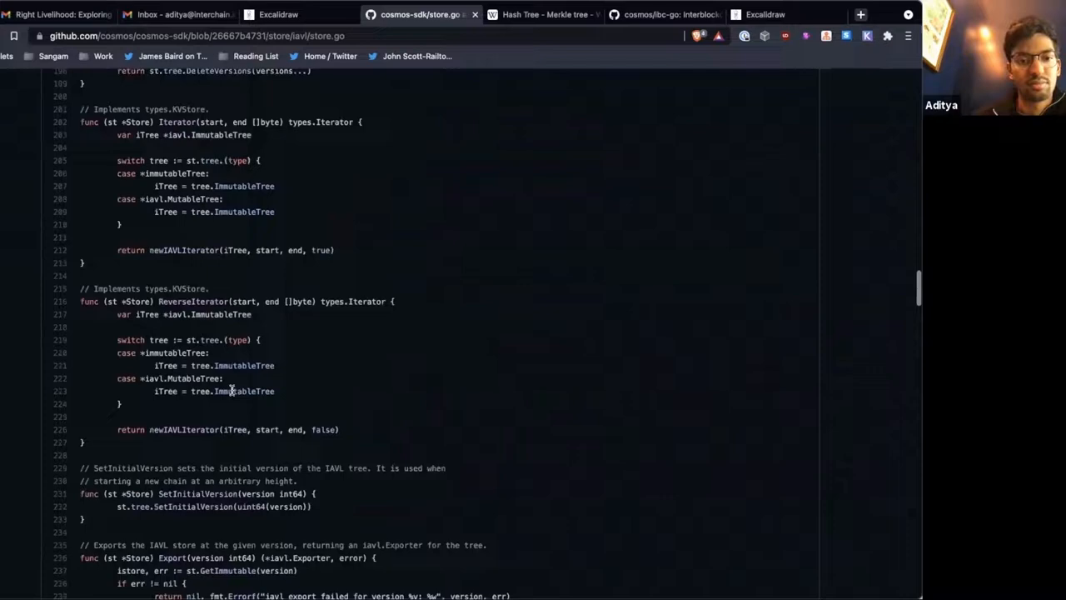
pyautogui.scroll(-3)
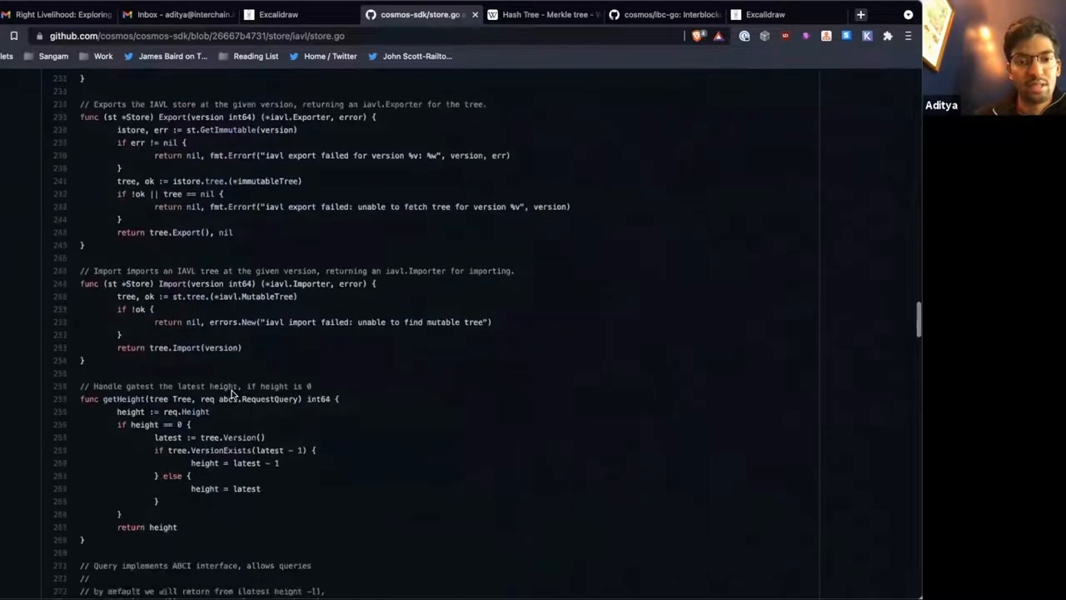
pyautogui.scroll(-3)
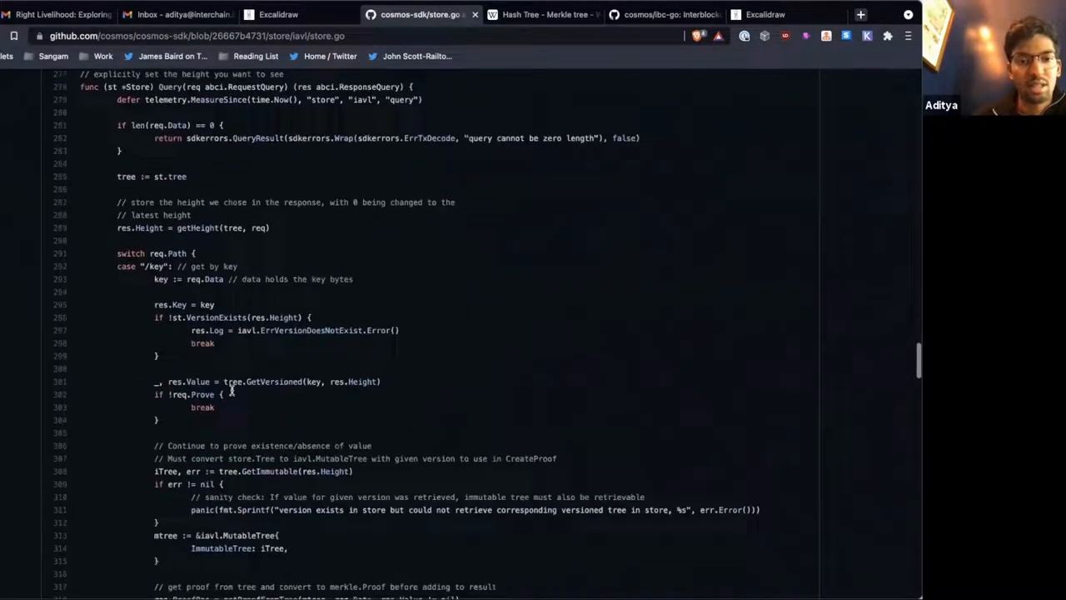
pyautogui.scroll(-3)
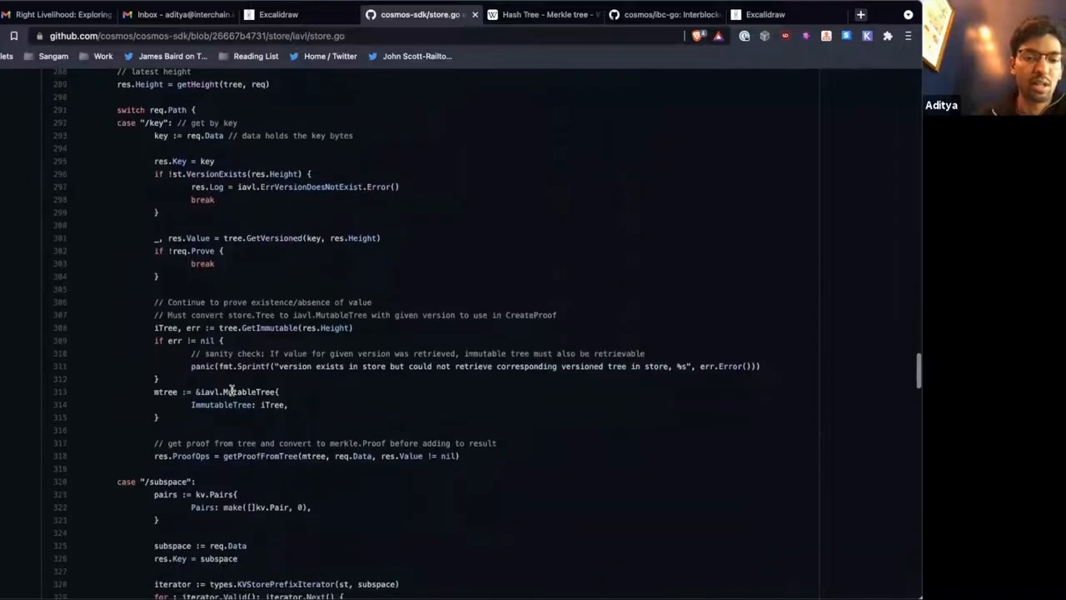
pyautogui.scroll(3)
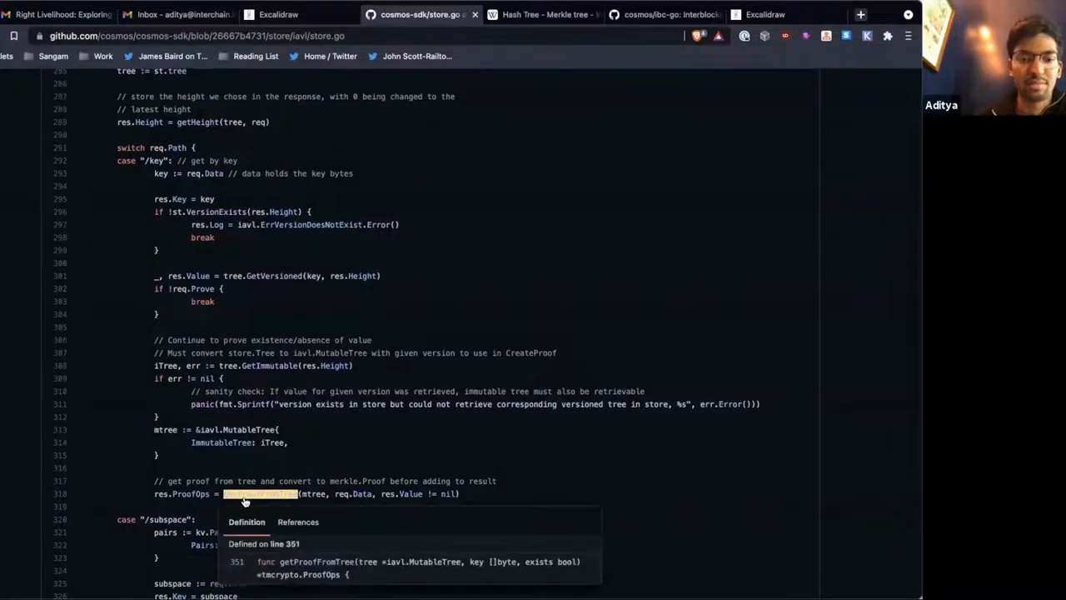
pyautogui.scroll(-3)
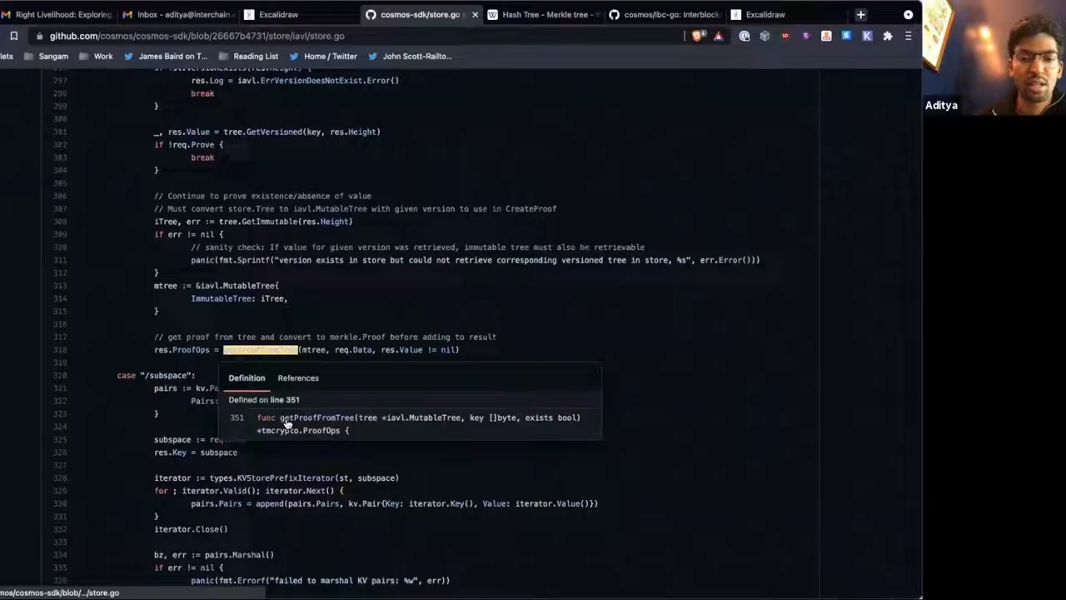
# Jump to getProofFromTree defined on line 351 and read through the function
pyautogui.click(286, 416)
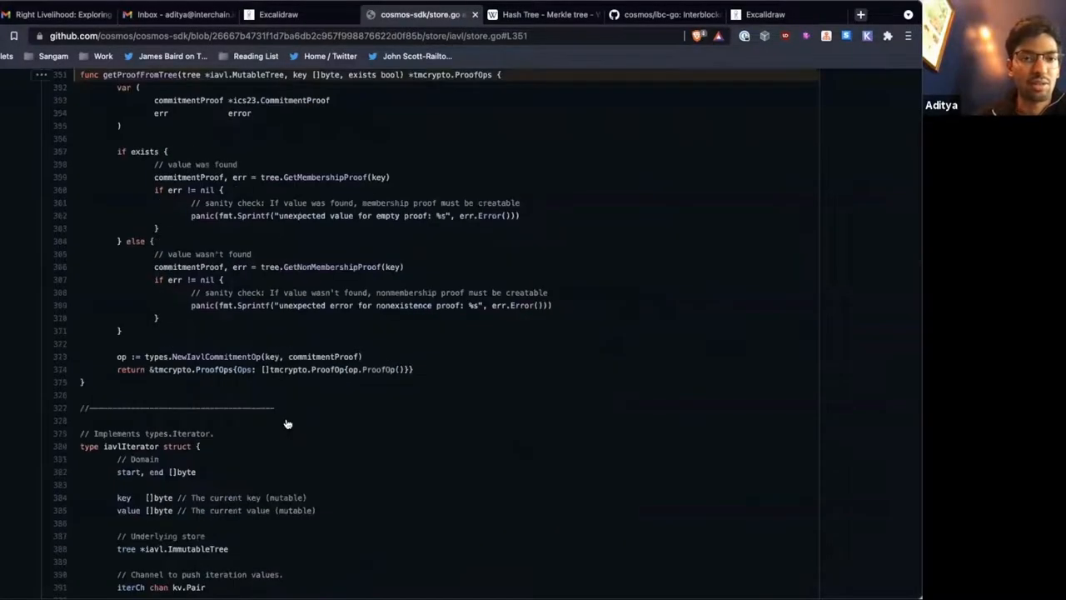
pyautogui.scroll(3)
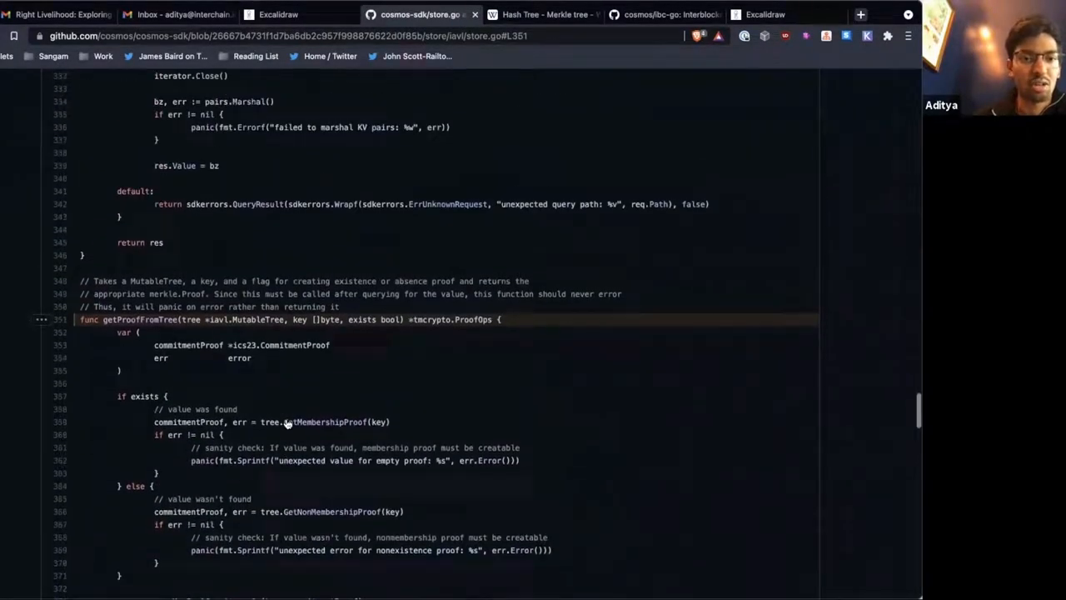
pyautogui.scroll(-3)
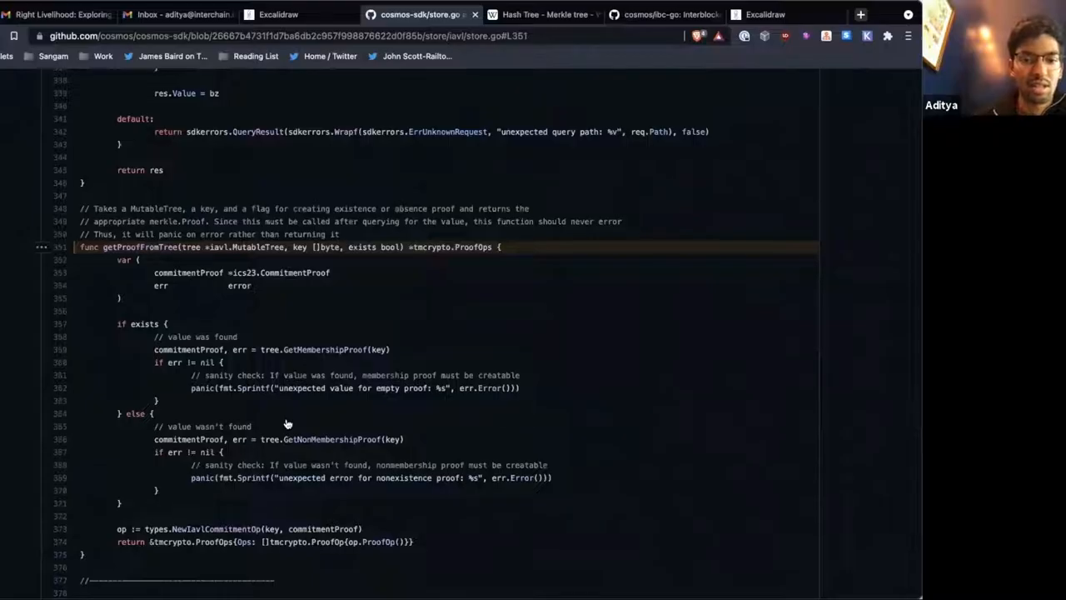
pyautogui.scroll(-3)
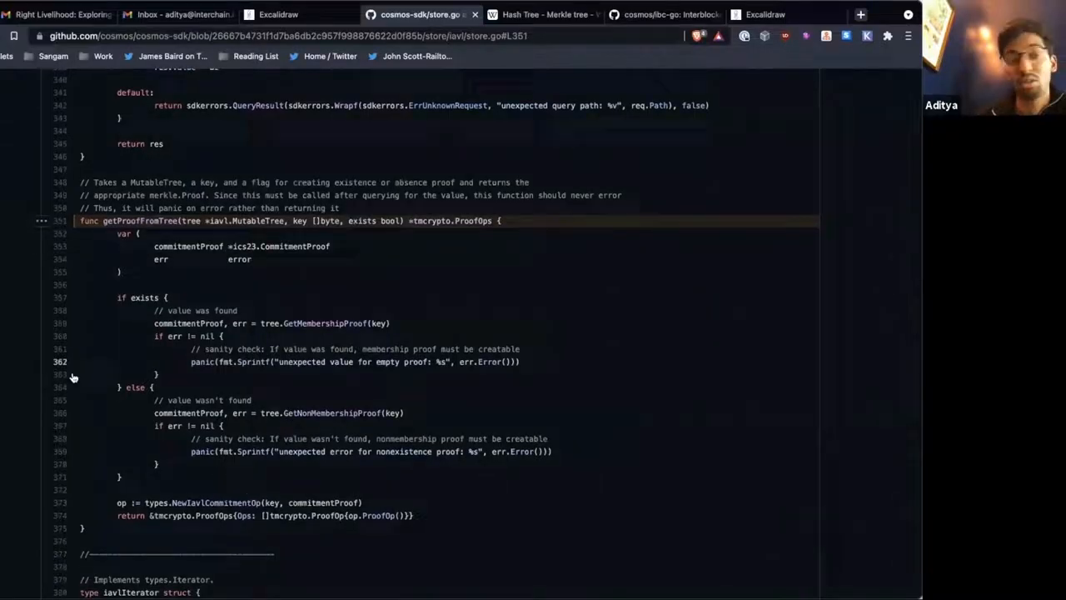
pyautogui.scroll(3)
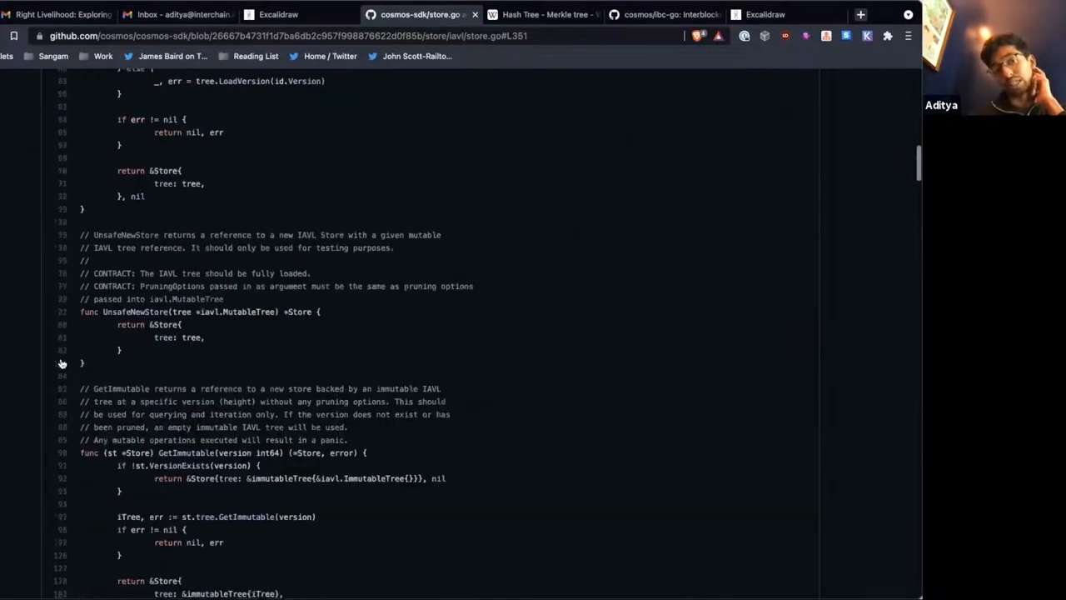
pyautogui.scroll(3)
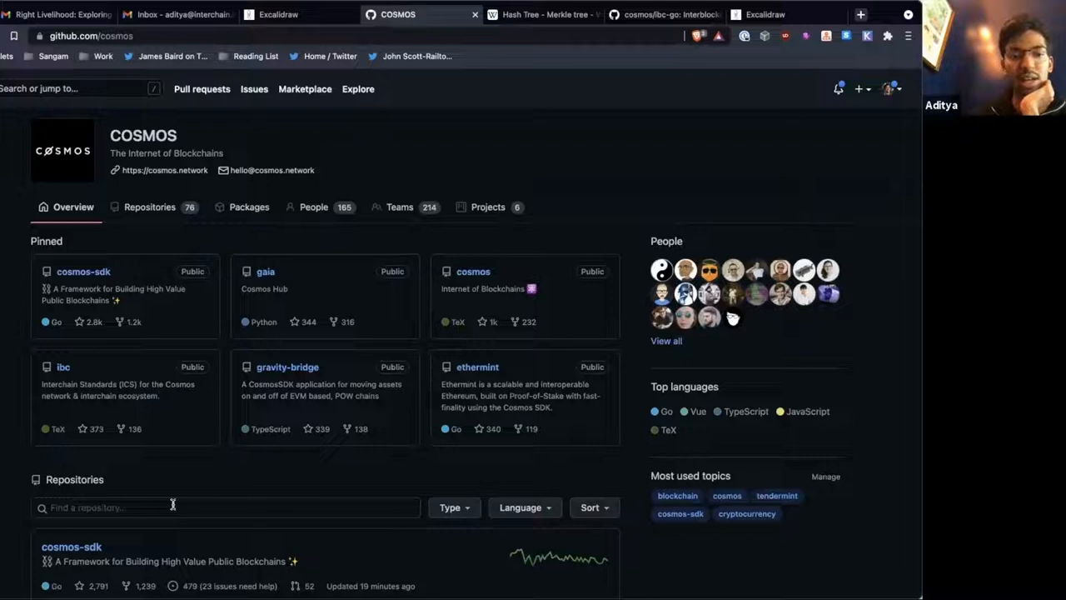
# Search the Cosmos organization's repositories for 'iavl' and open the iavl repository
pyautogui.write('iavl')
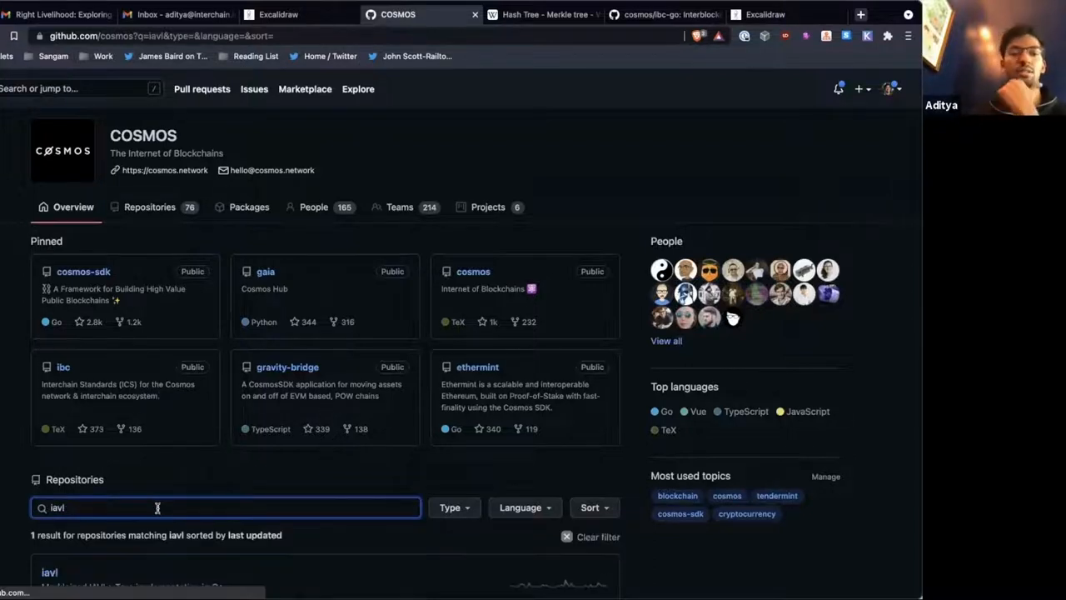
pyautogui.scroll(-3)
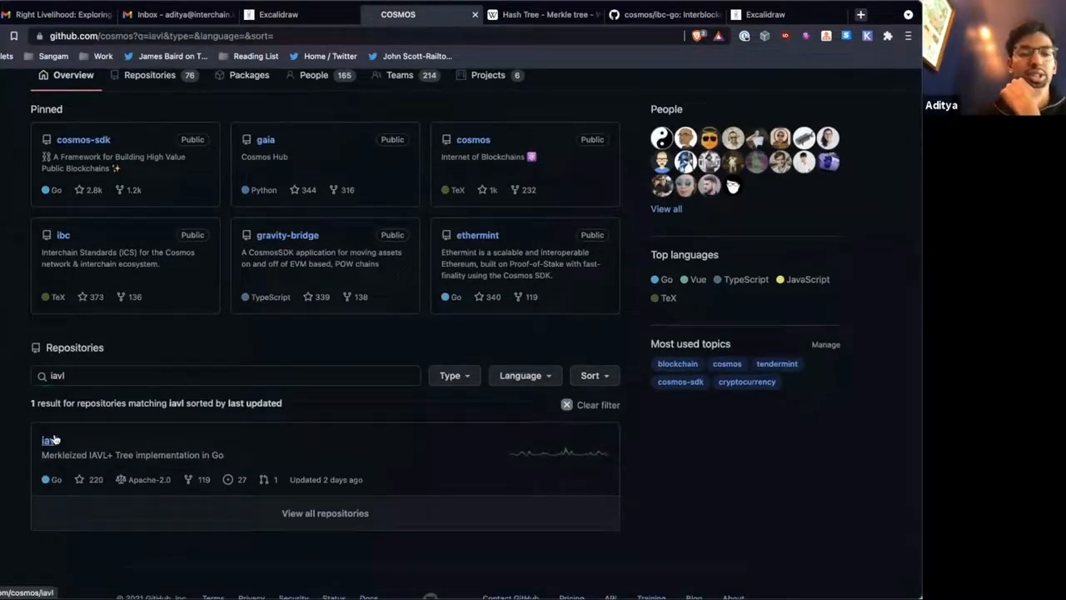
pyautogui.click(47, 440)
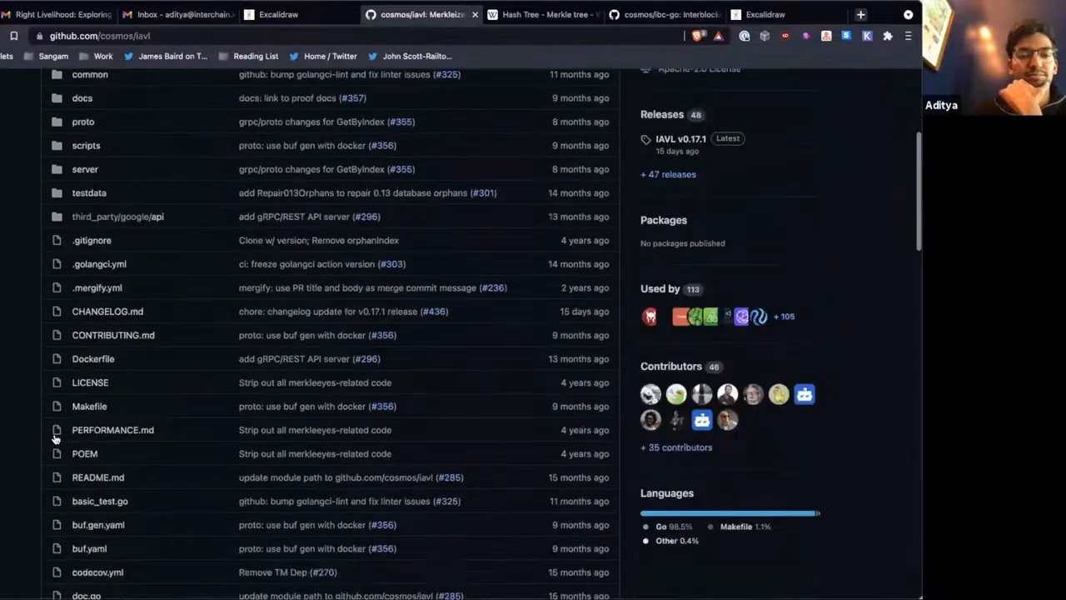
# Browse the iavl file list and README, then go into its docs folder
pyautogui.scroll(-3)
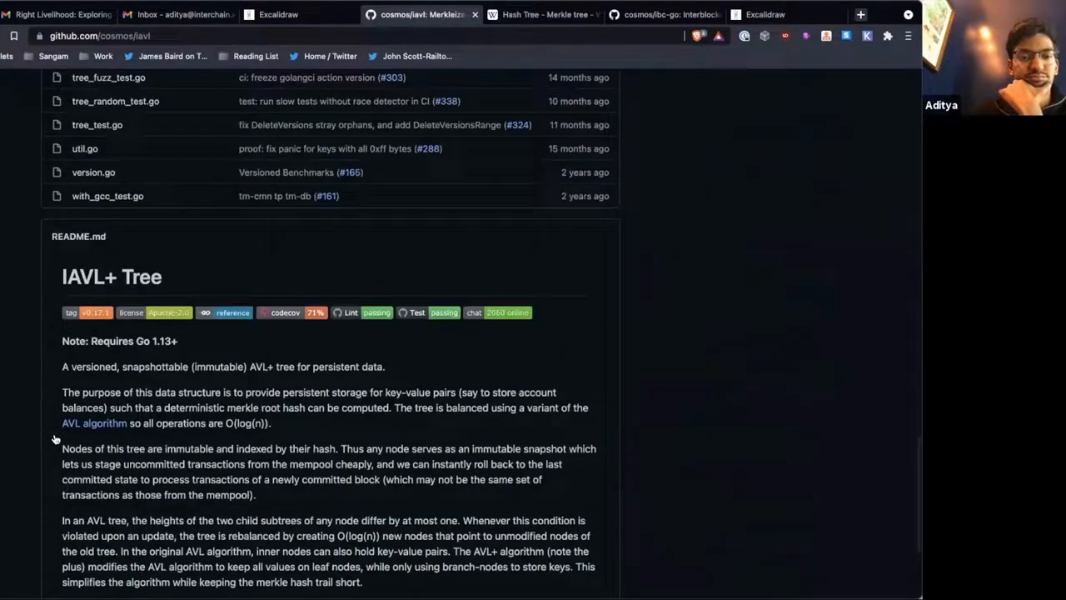
pyautogui.scroll(3)
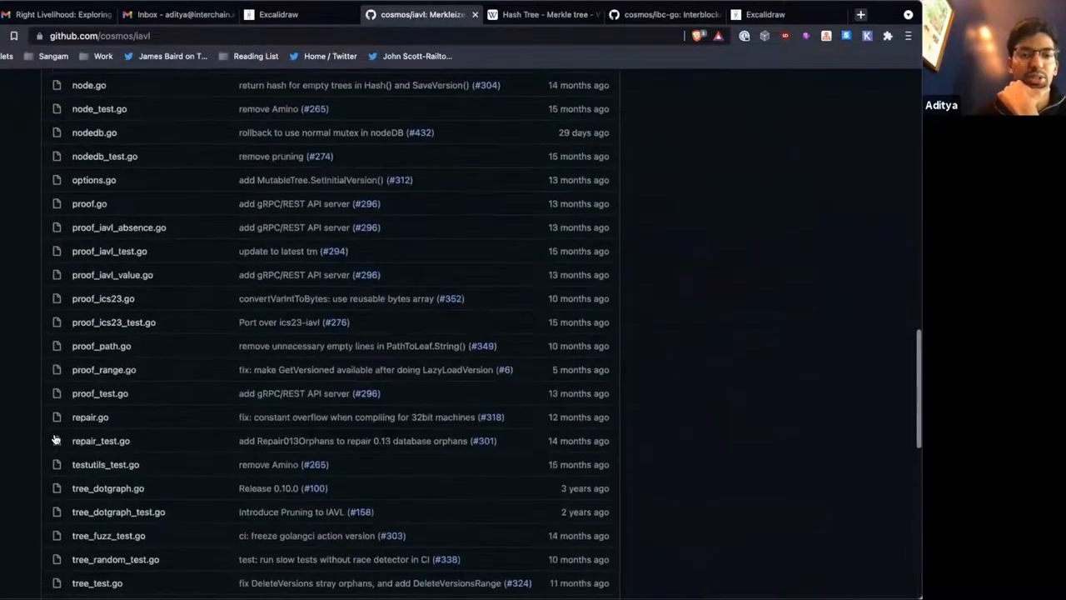
pyautogui.scroll(3)
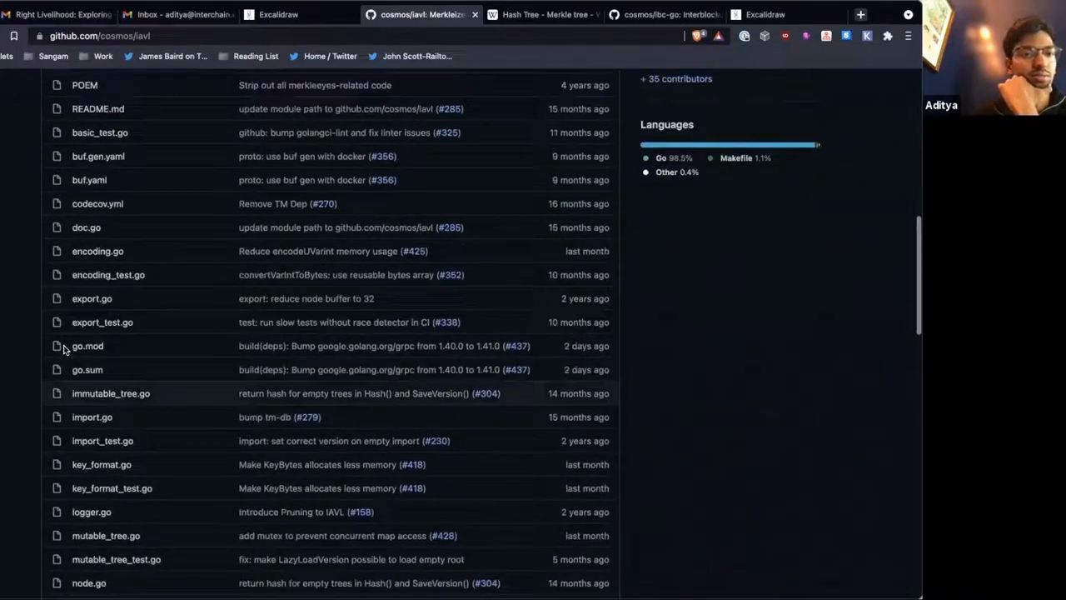
pyautogui.scroll(3)
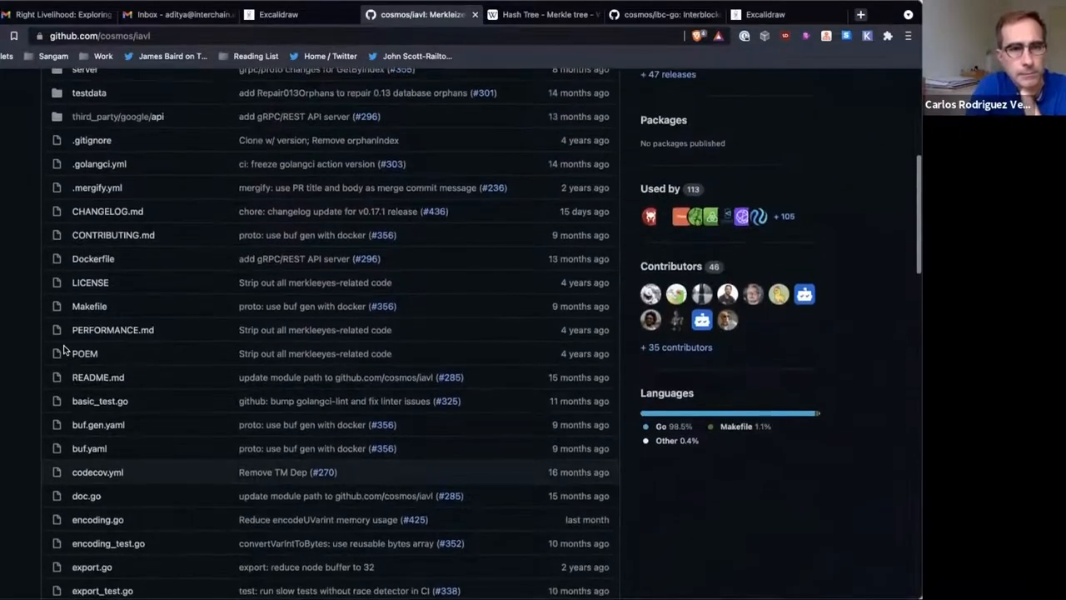
pyautogui.scroll(3)
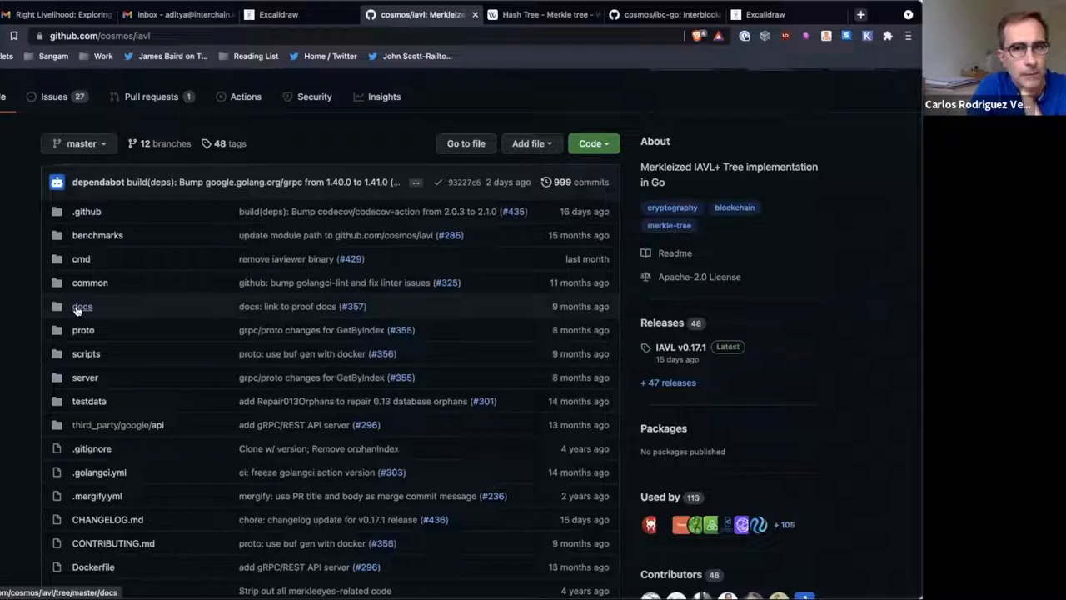
pyautogui.click(82, 306)
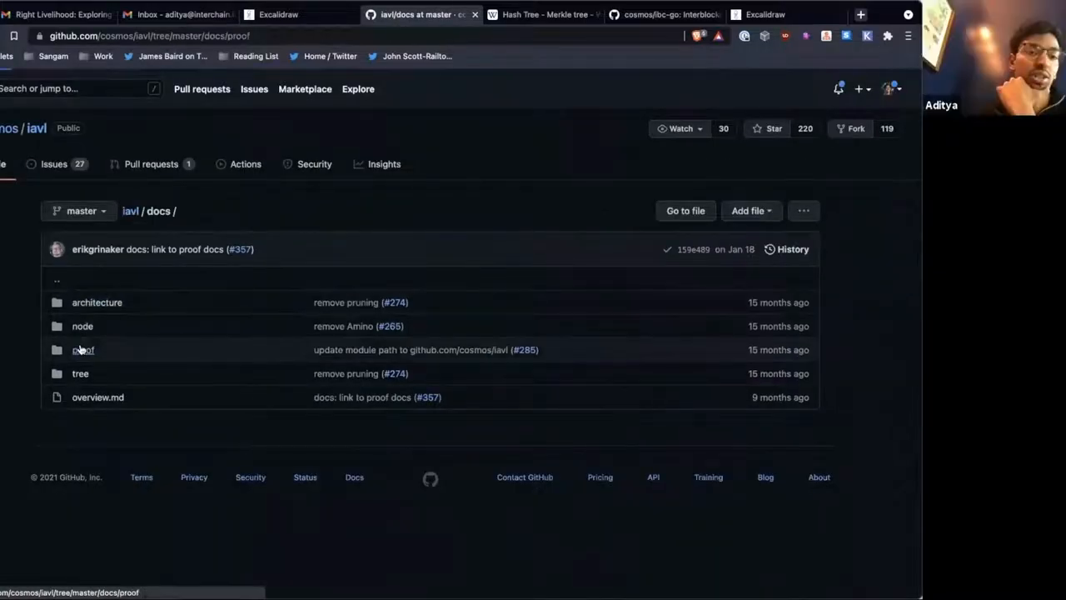
# Read iavl docs/proof/proof.md, then return to the github.com/cosmos organization overview
pyautogui.click(84, 350)
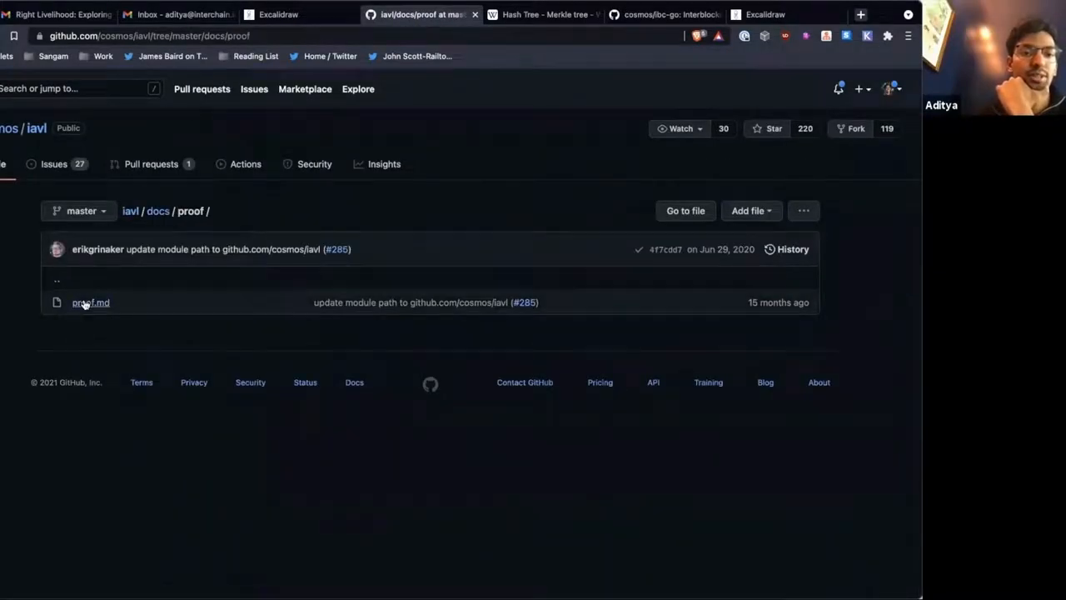
pyautogui.click(90, 303)
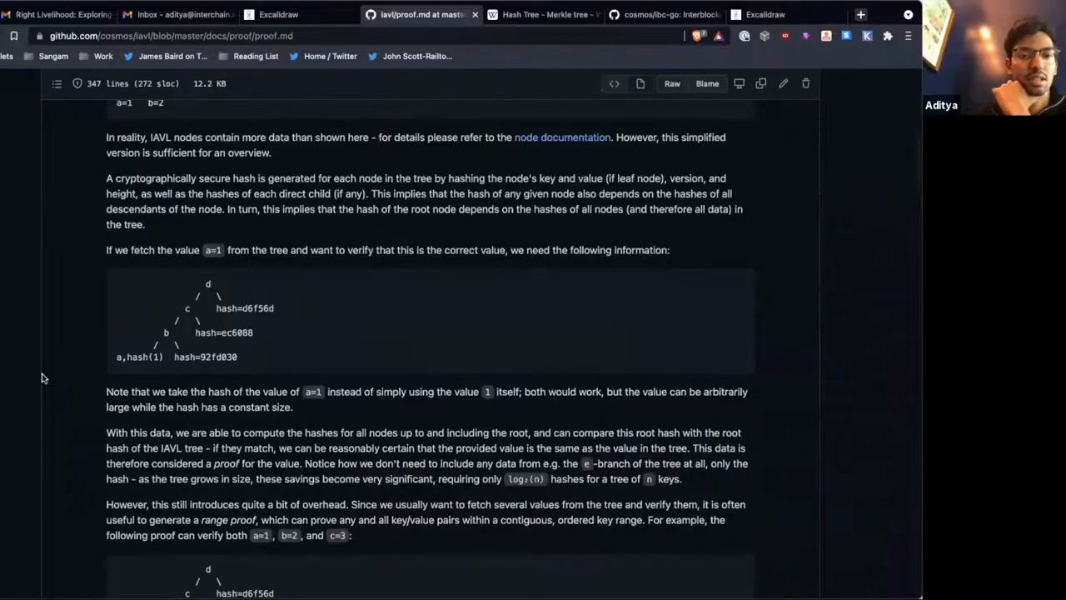
pyautogui.scroll(-3)
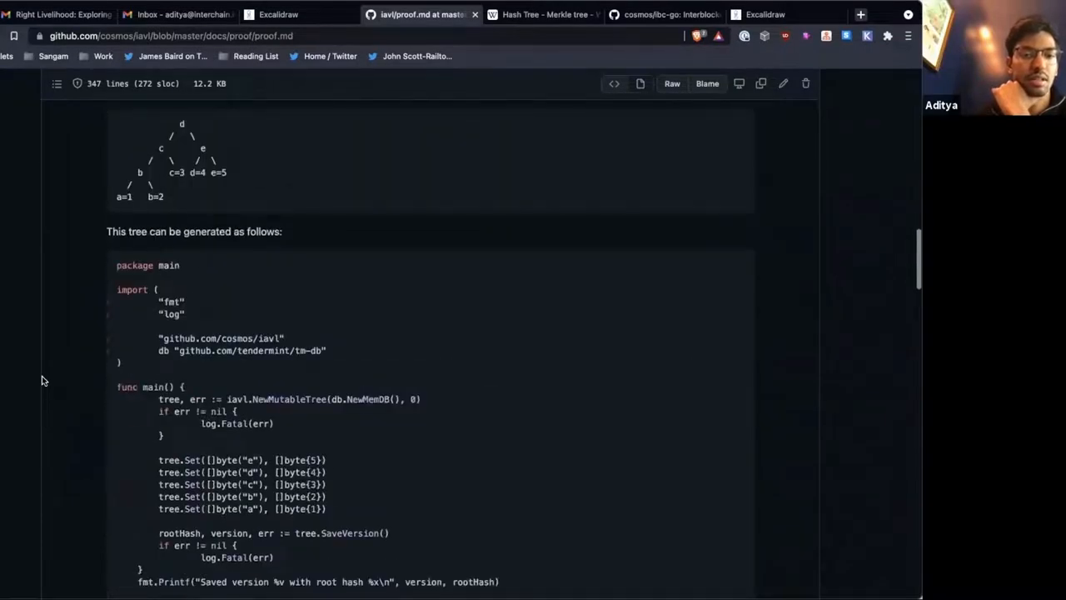
pyautogui.scroll(3)
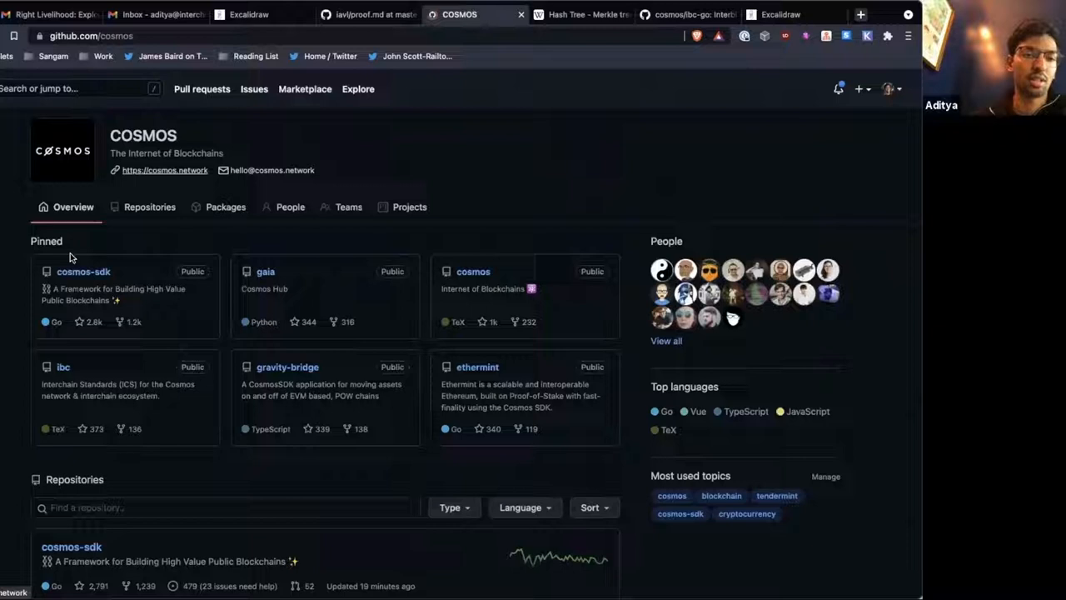
# From the pinned cosmos-sdk repo, browse store/rootmulti/proof.go and land on the store package README
pyautogui.click(83, 270)
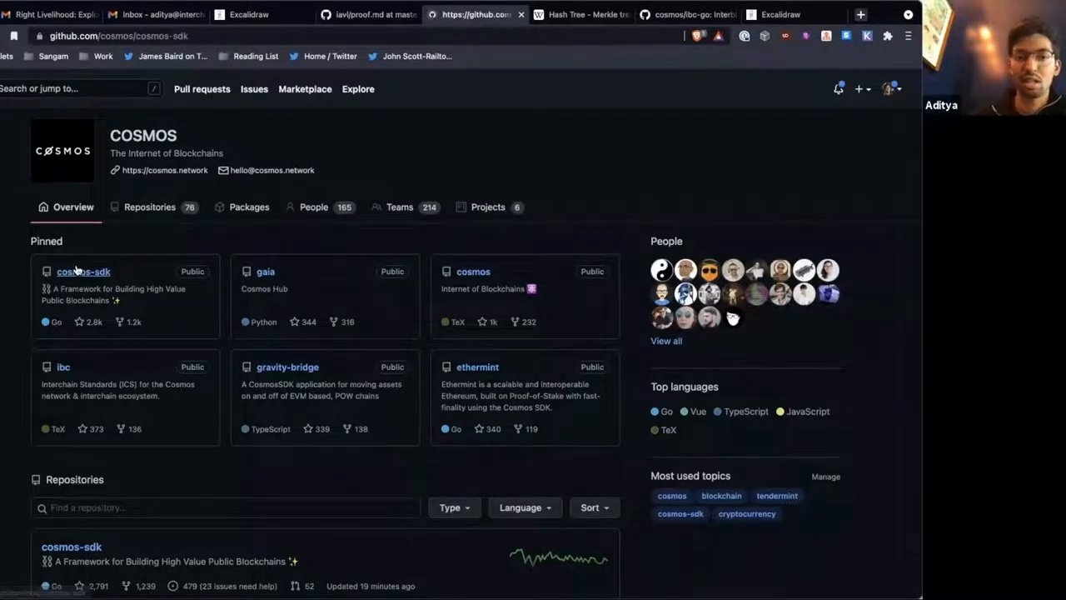
pyautogui.click(83, 270)
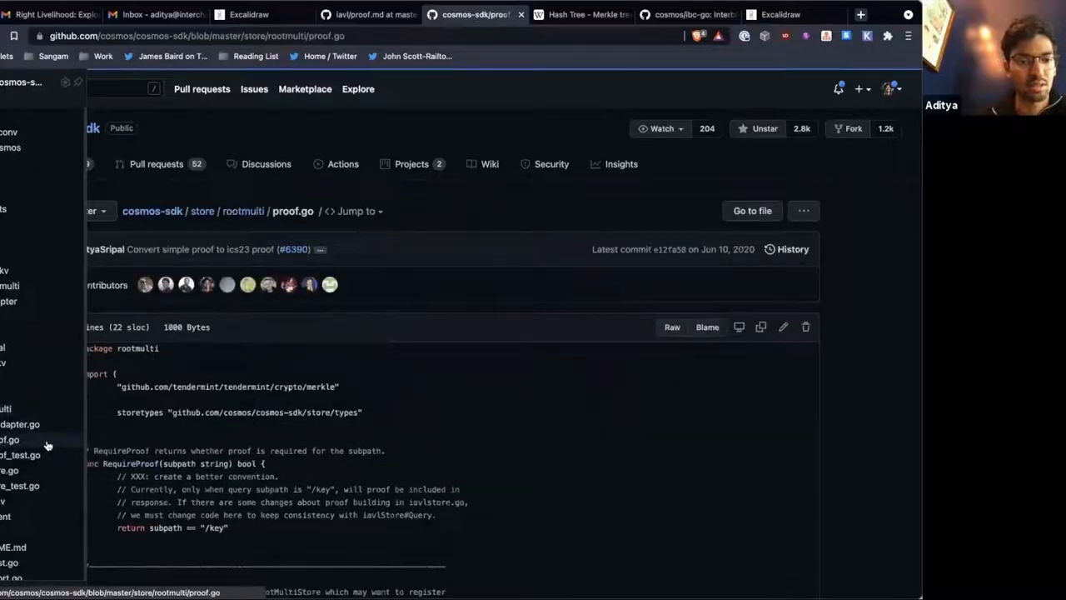
pyautogui.scroll(-3)
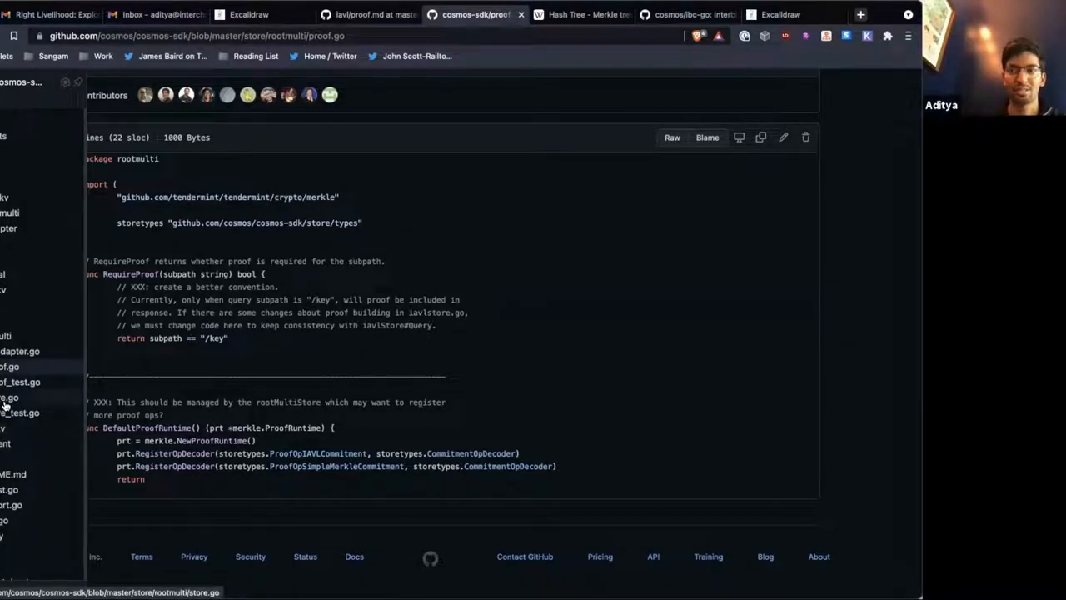
pyautogui.scroll(-3)
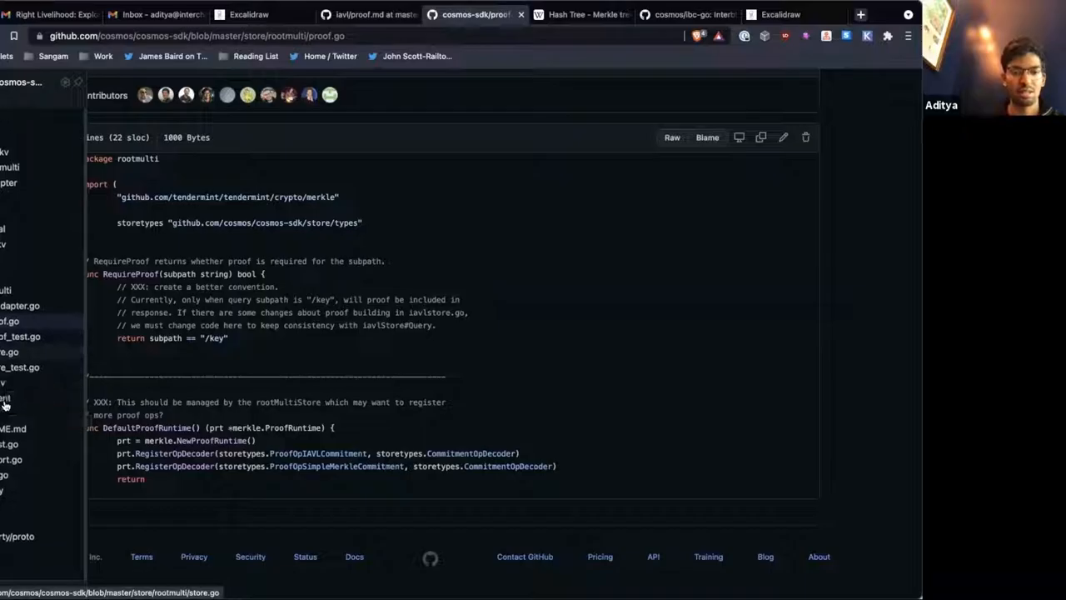
pyautogui.click(14, 423)
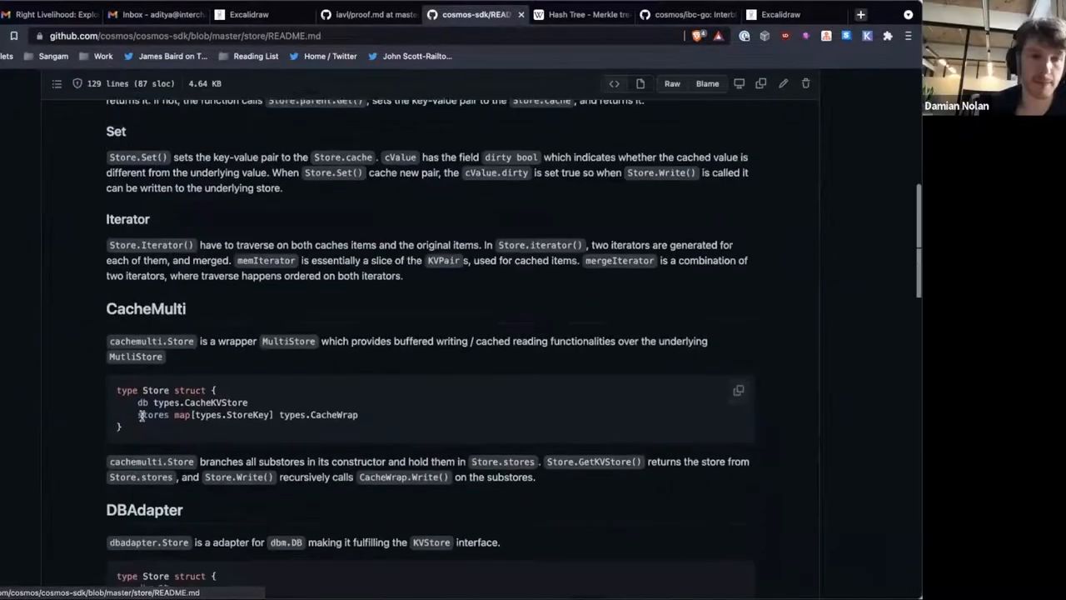
# Skim the store README, then reach store/rootmulti/store.go via rootmulti/proof.go
pyautogui.scroll(-3)
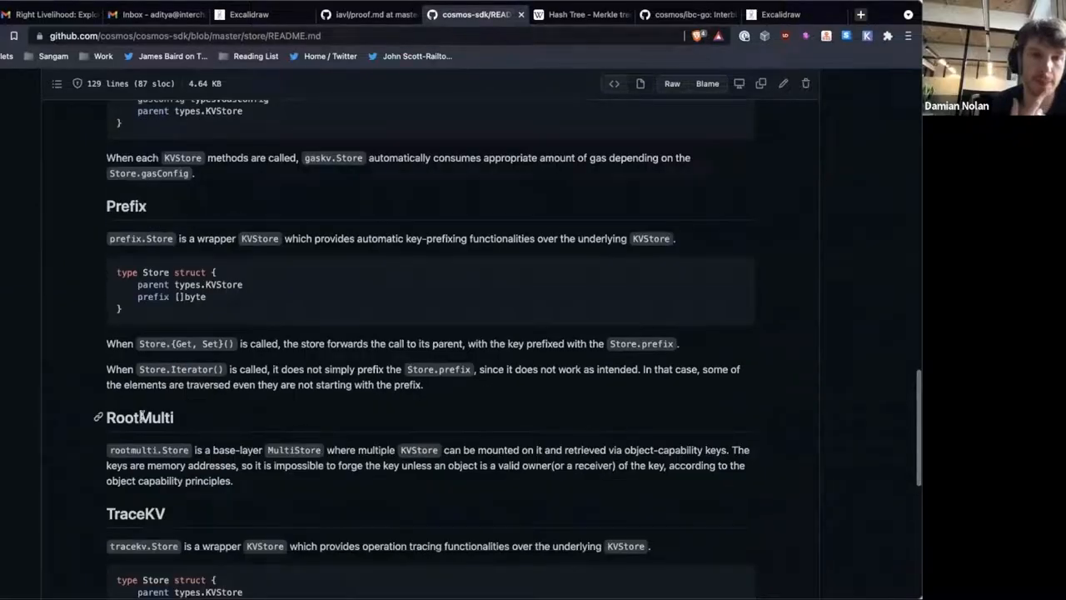
pyautogui.scroll(3)
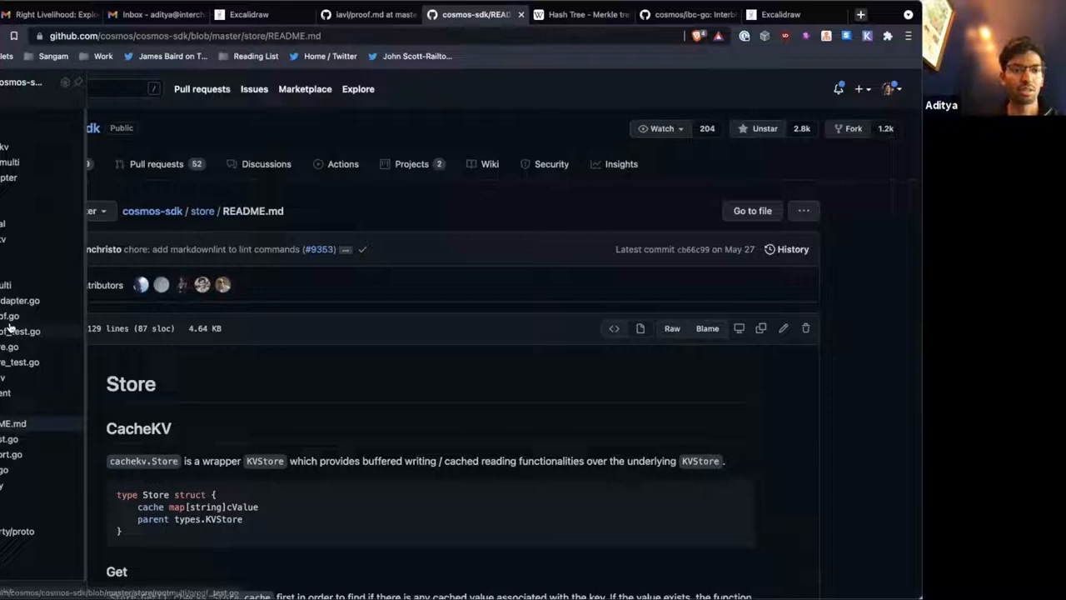
pyautogui.click(9, 316)
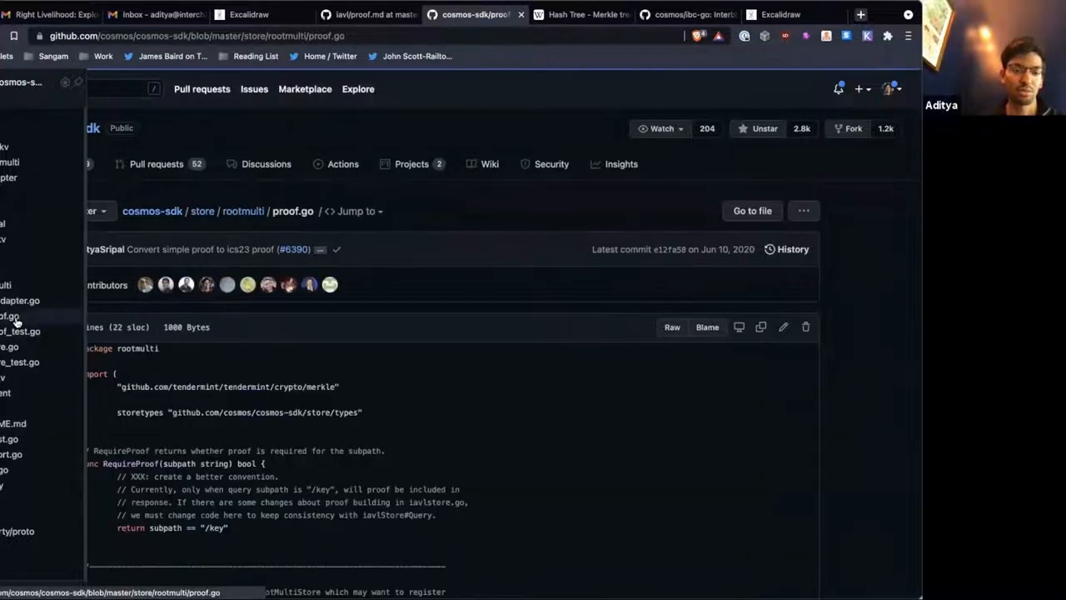
pyautogui.scroll(-3)
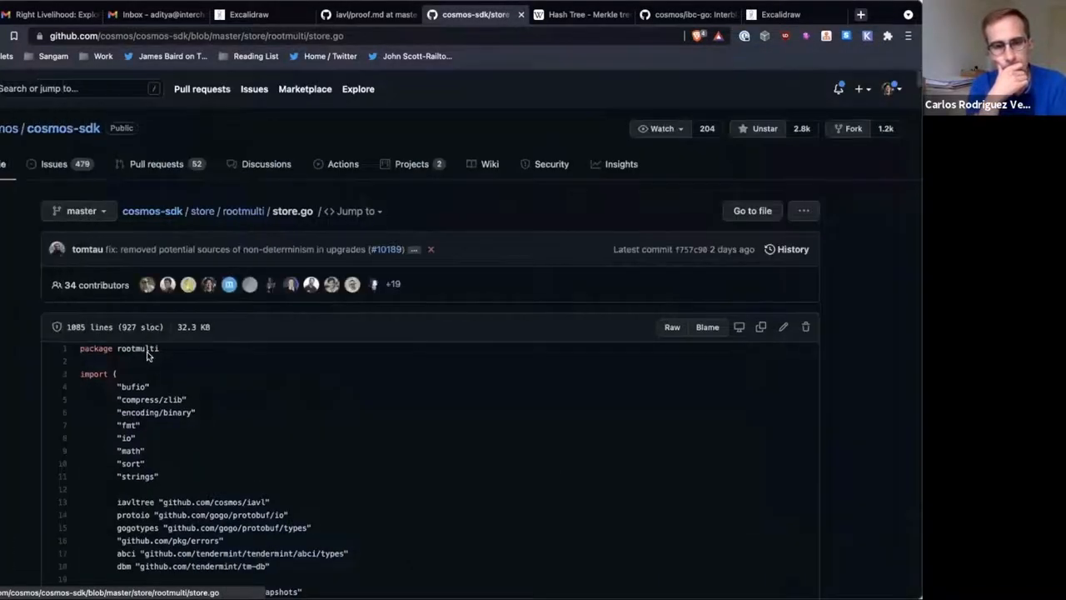
# Scroll store.go down to the Commit pruning logic, then bring up the Excalidraw IBC diagram
pyautogui.scroll(-3)
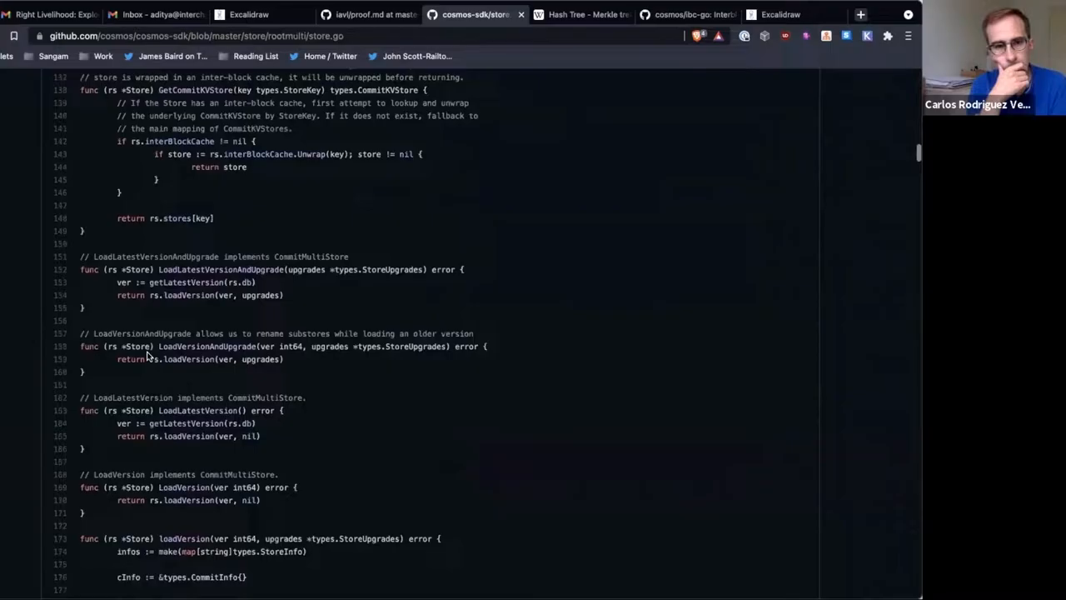
pyautogui.scroll(-3)
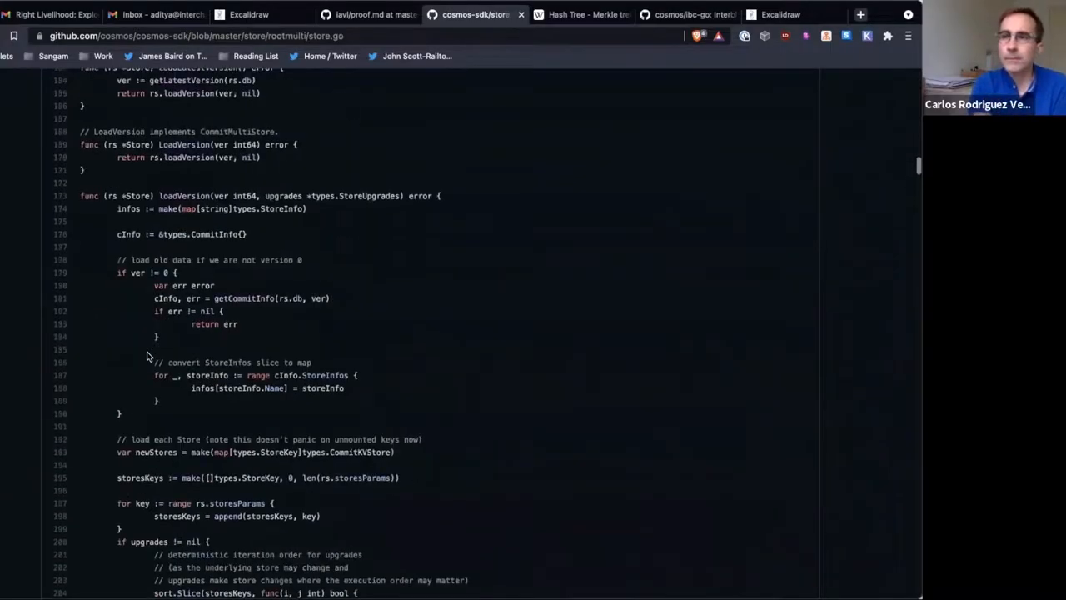
pyautogui.scroll(-3)
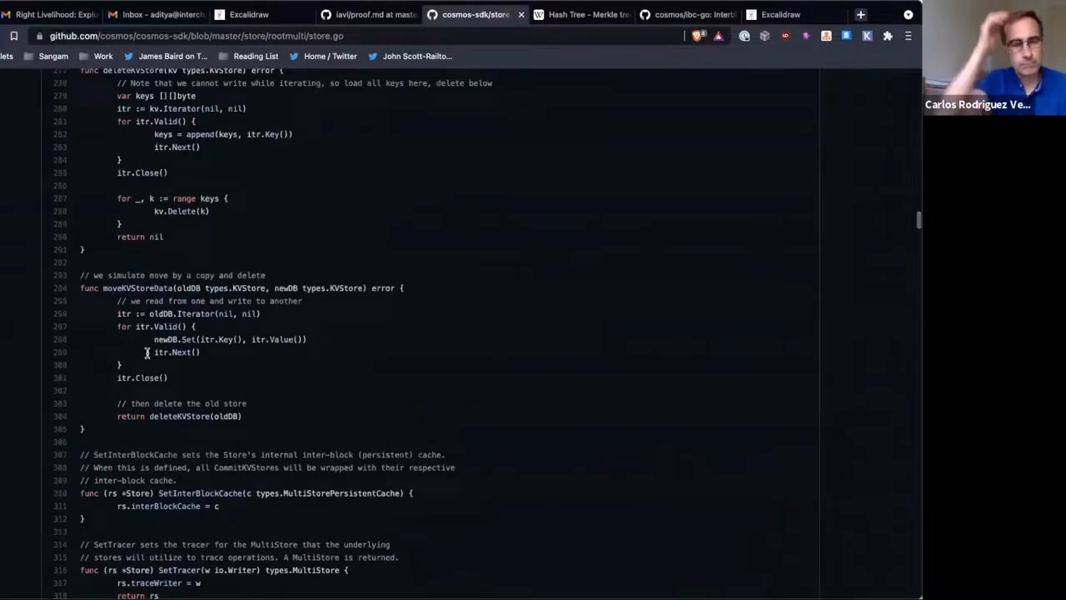
pyautogui.scroll(-3)
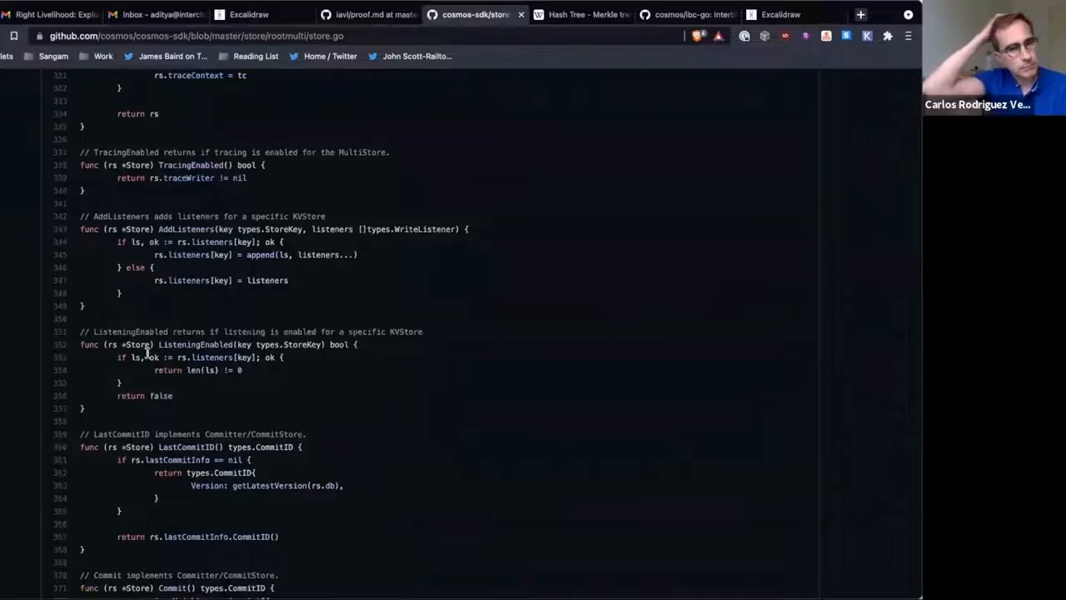
pyautogui.scroll(-3)
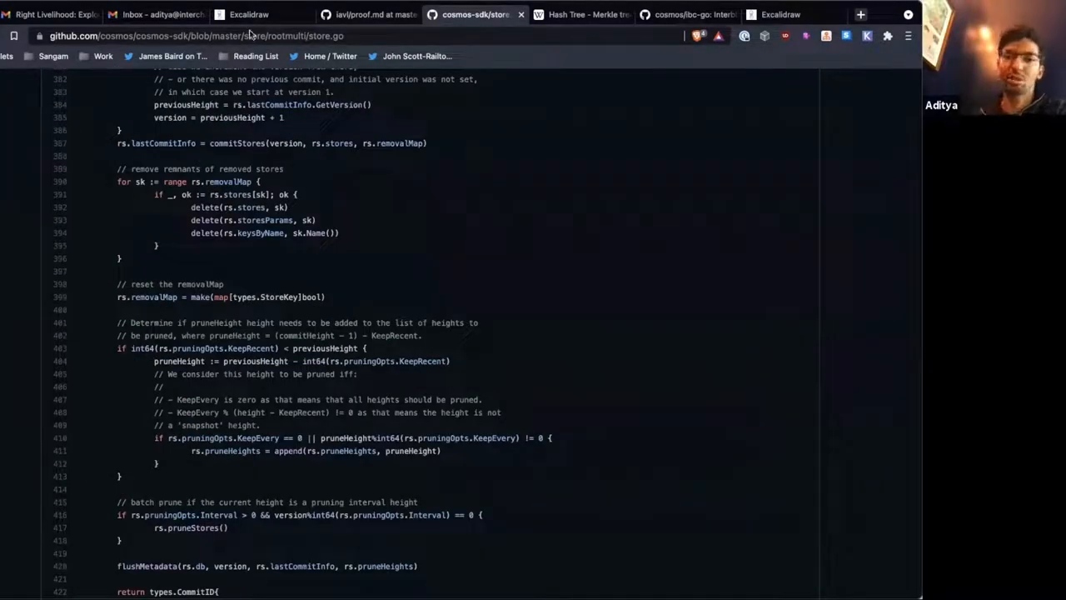
pyautogui.click(250, 14)
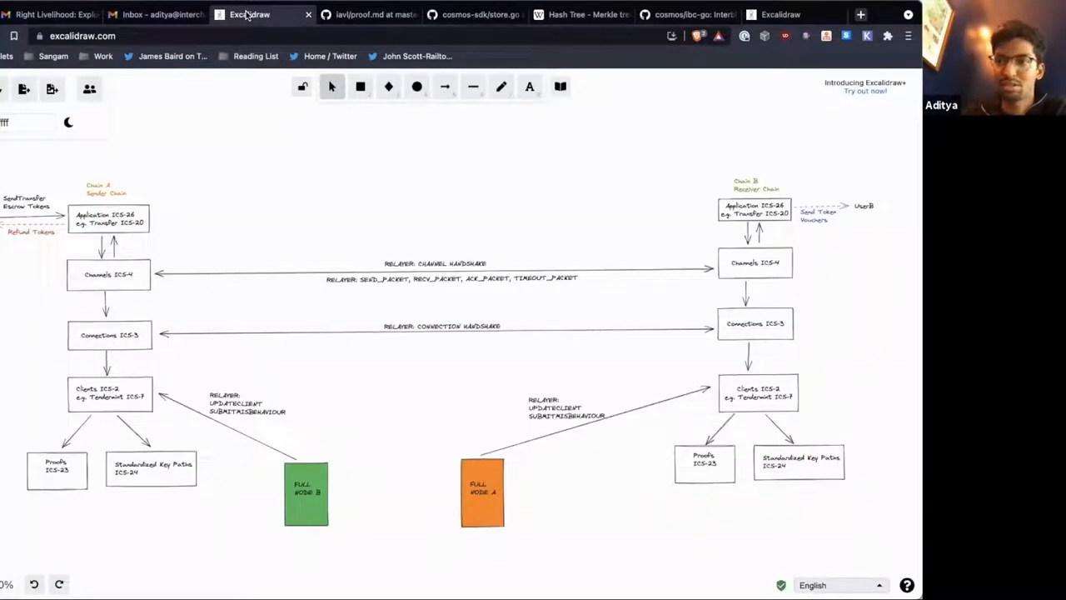
pyautogui.moveTo(173, 579)
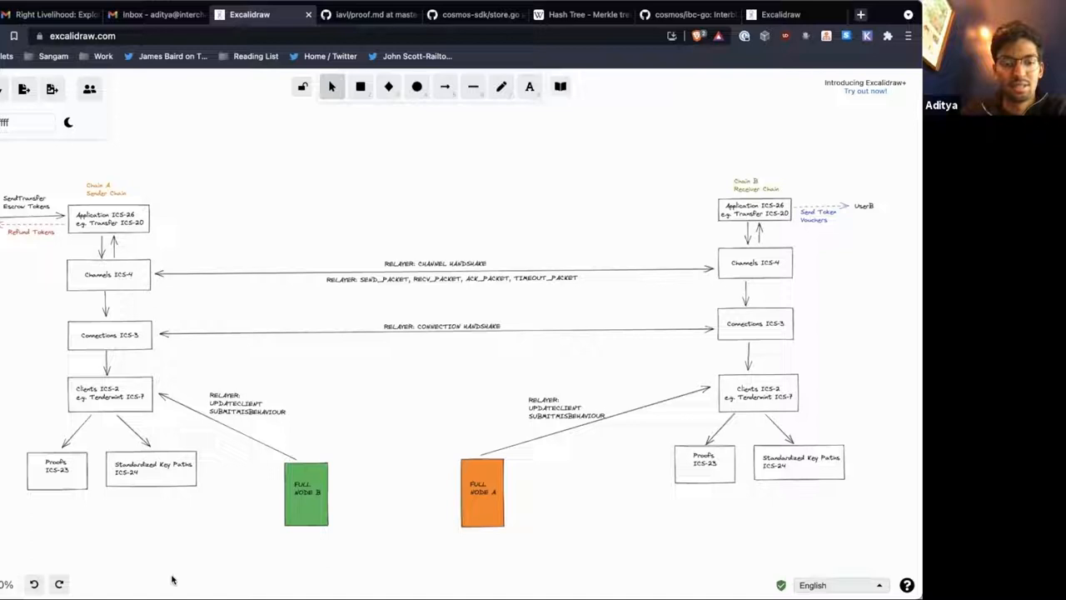
pyautogui.moveTo(272, 301)
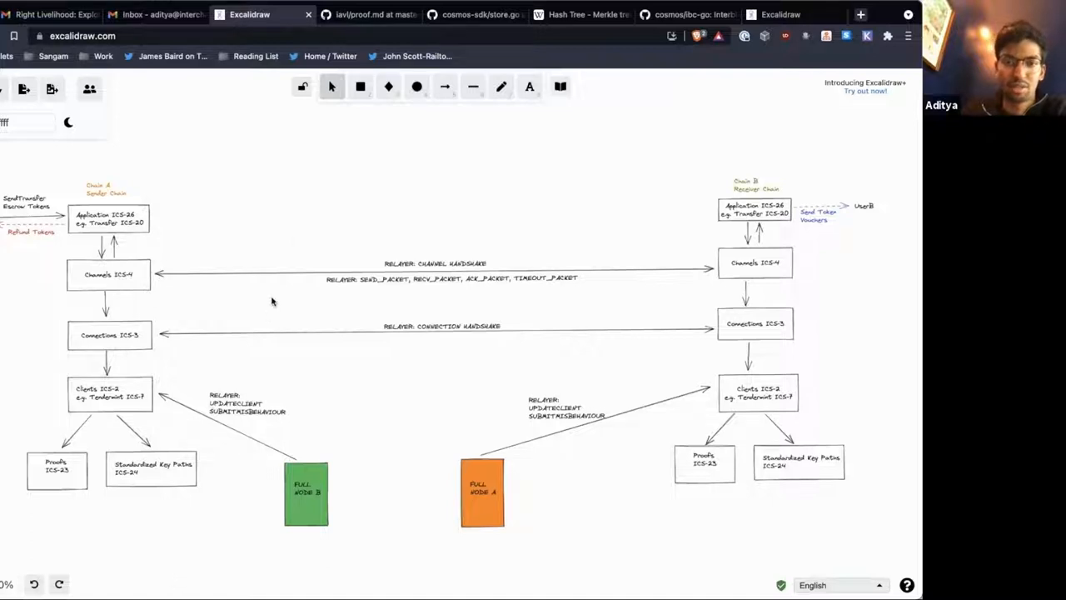
pyautogui.moveTo(320, 95)
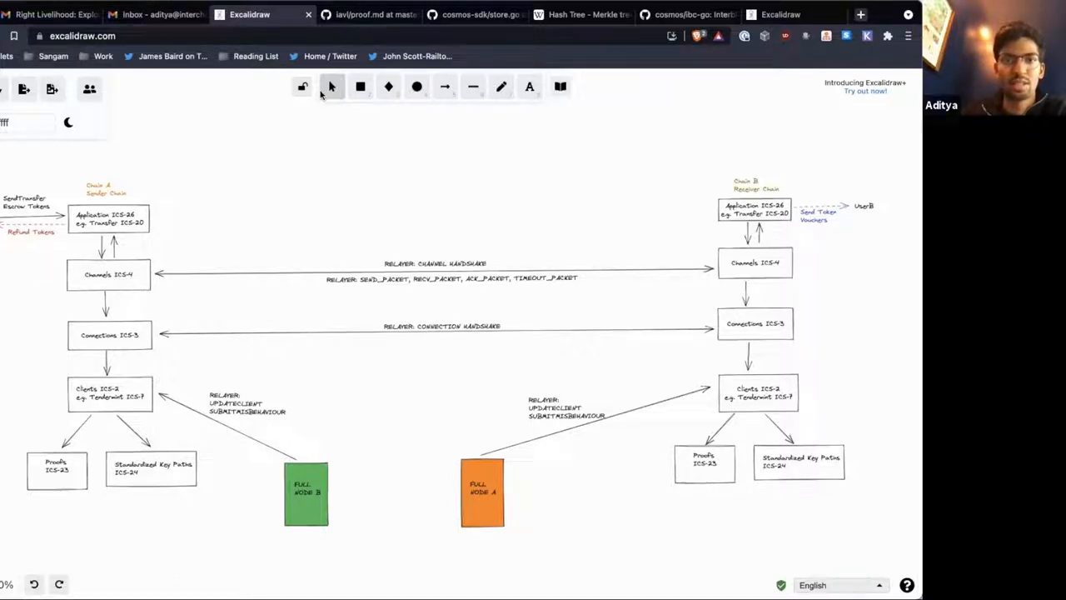
pyautogui.moveTo(298, 150)
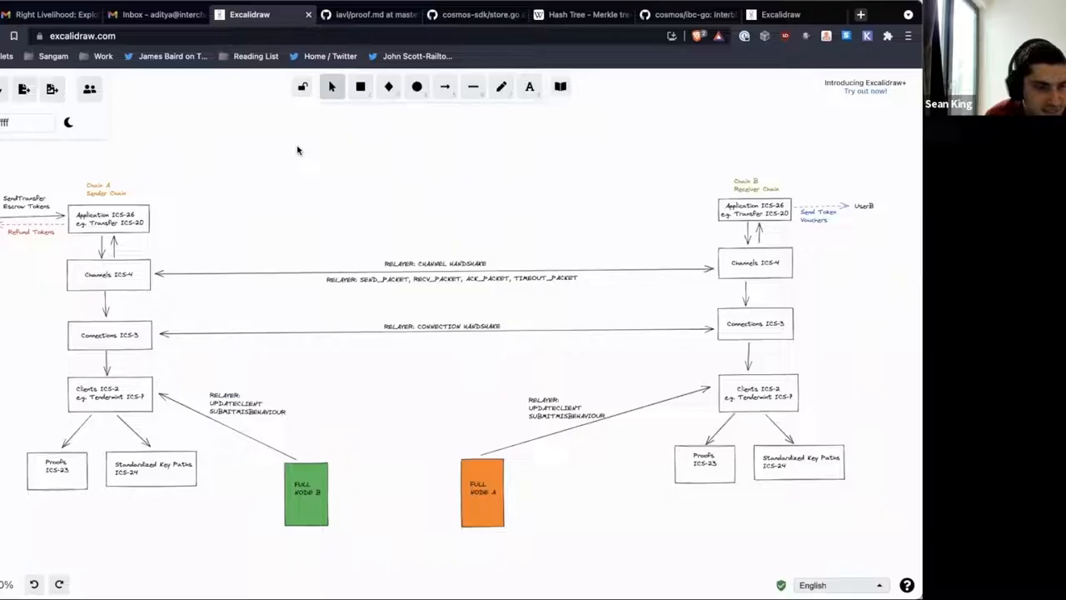
pyautogui.moveTo(392, 130)
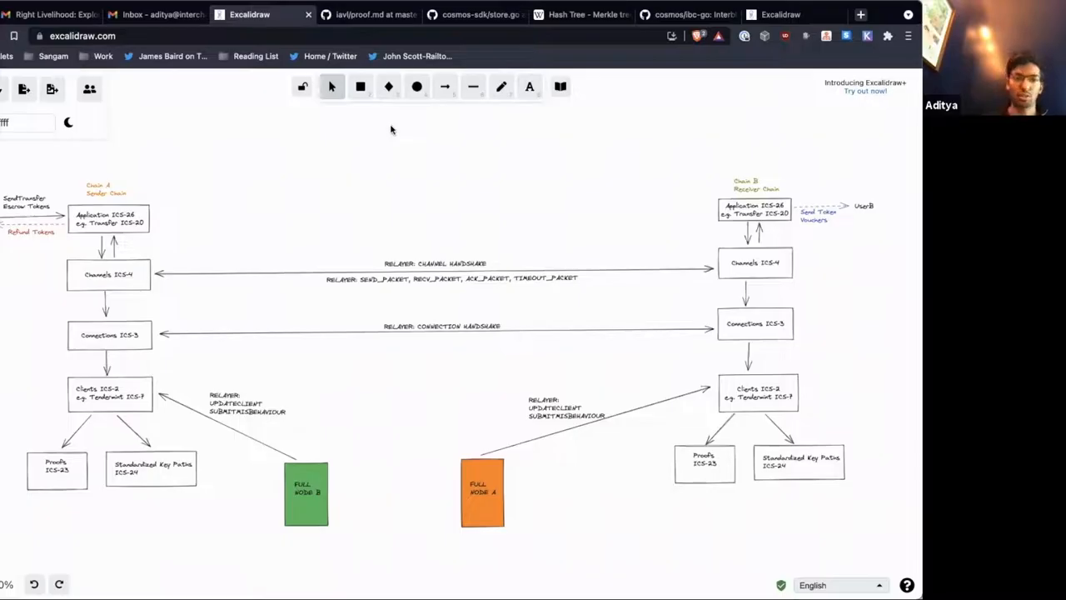
pyautogui.moveTo(117, 405)
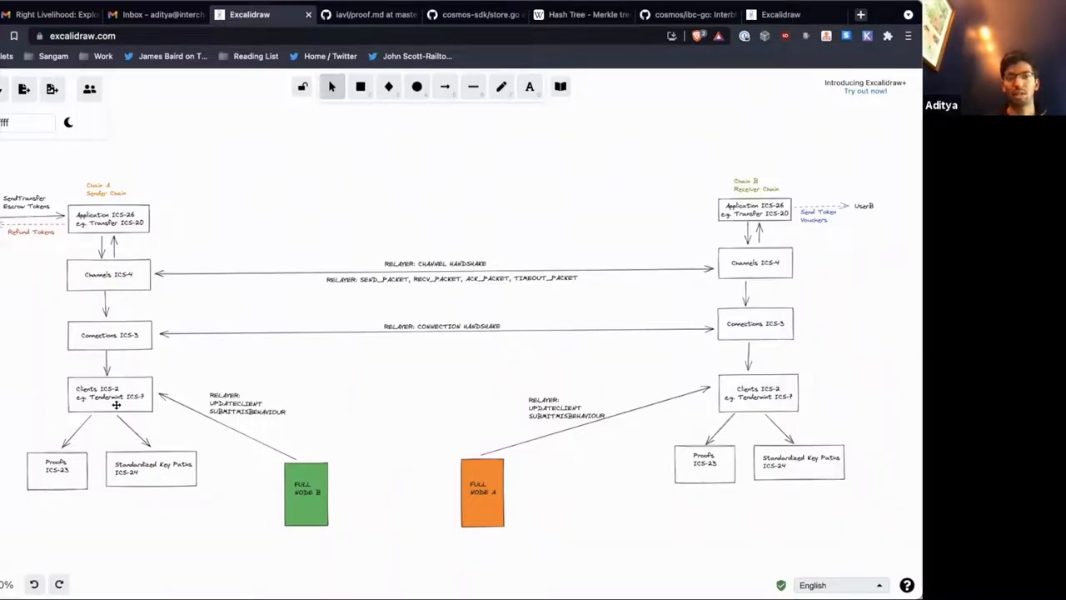